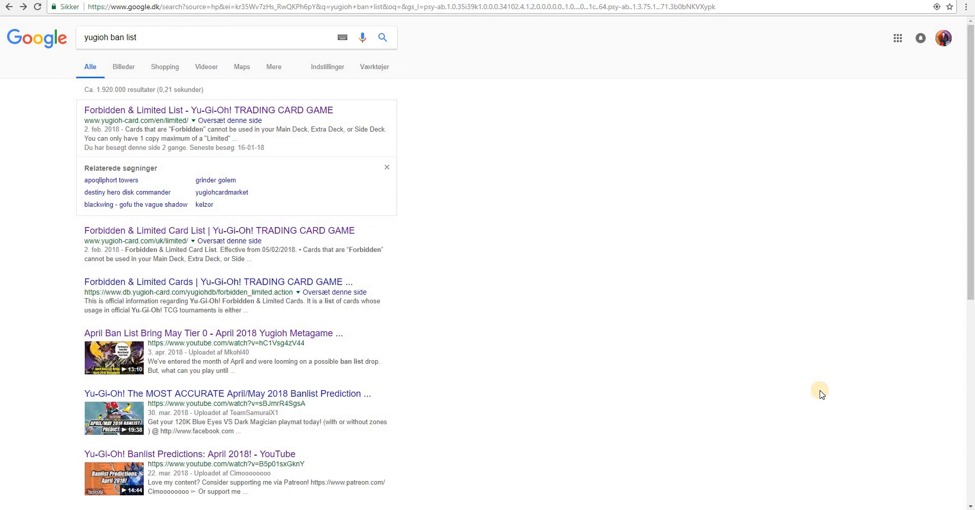
mouse_move(396, 290)
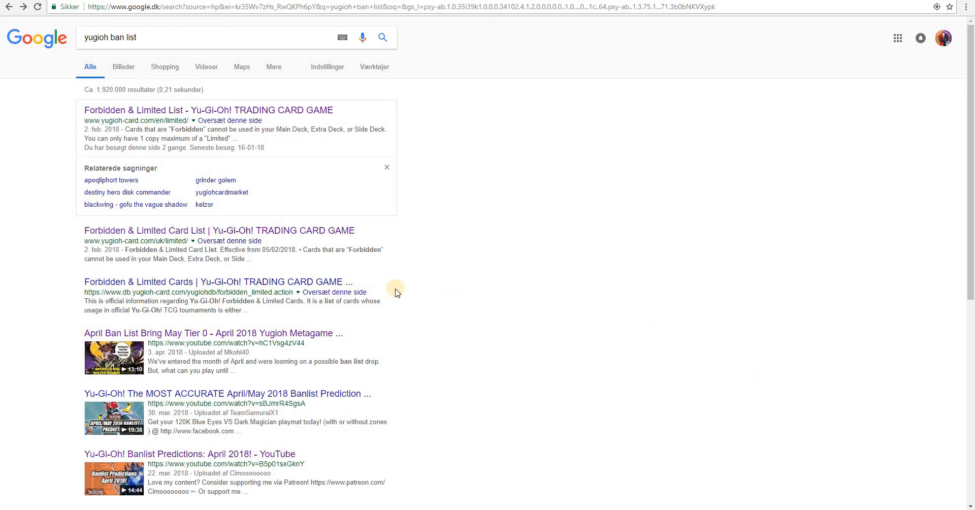
mouse_move(101, 113)
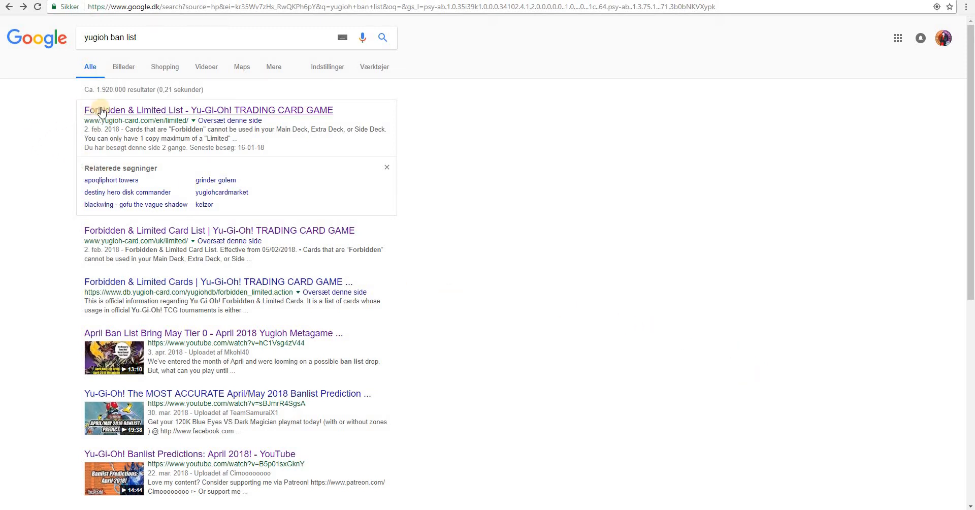
mouse_move(28, 121)
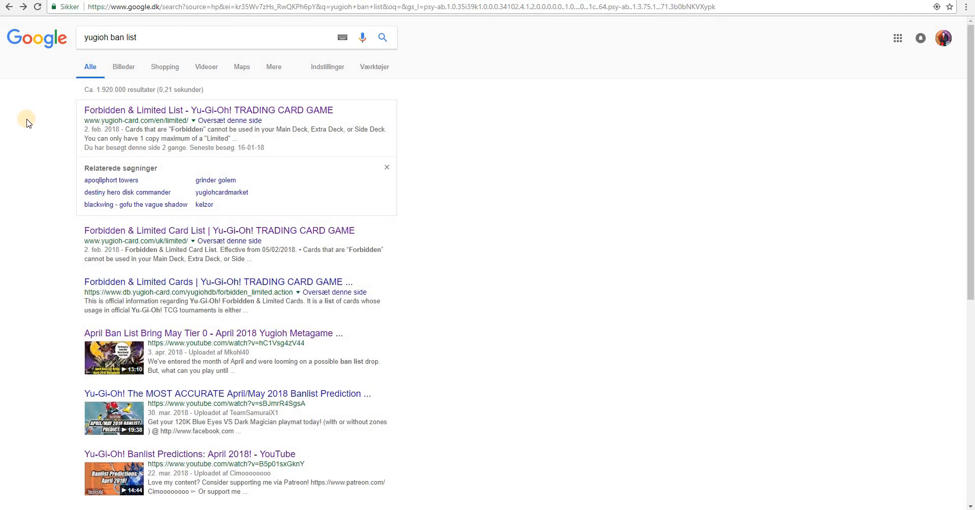
mouse_move(52, 122)
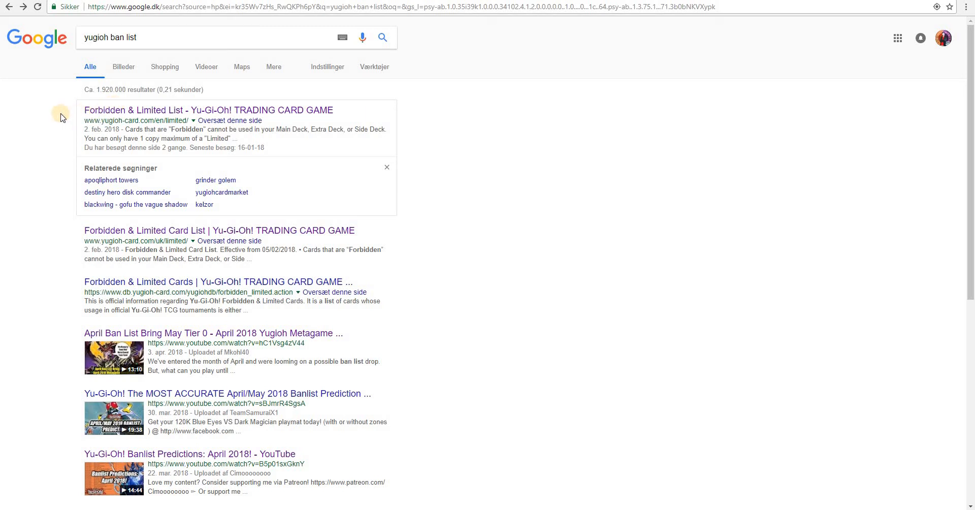
mouse_move(123, 116)
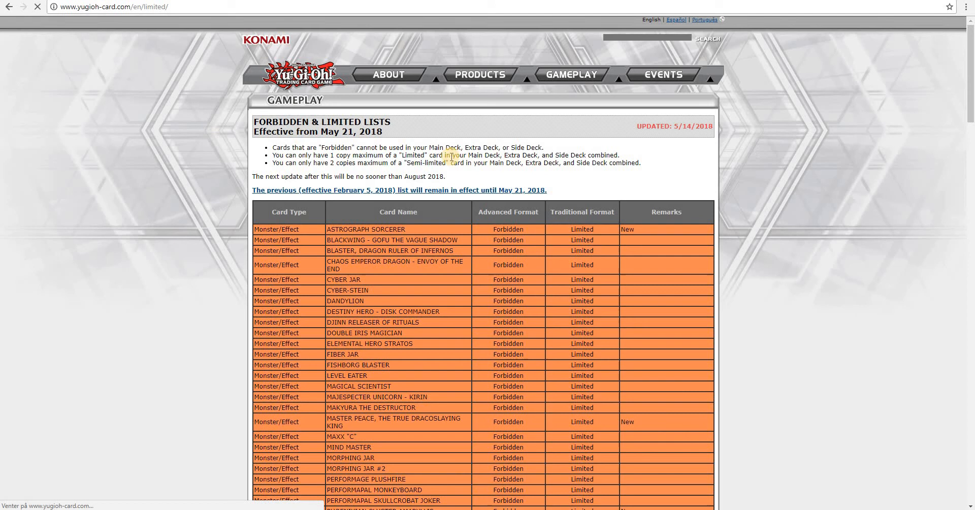
Select the full Astrograph Sorcerer card name on the May 21, 2018 Forbidden & Limited list.
double_click(347, 229)
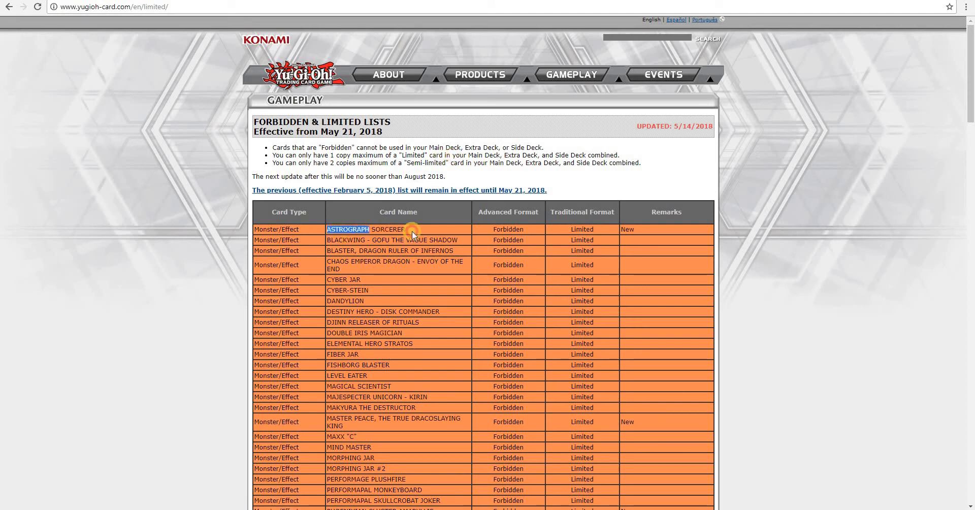
double_click(387, 229)
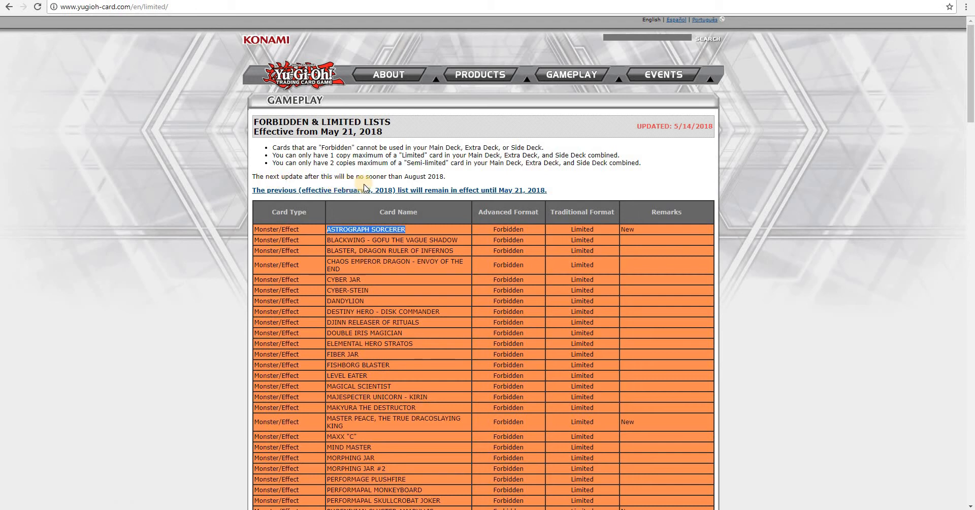
mouse_move(437, 186)
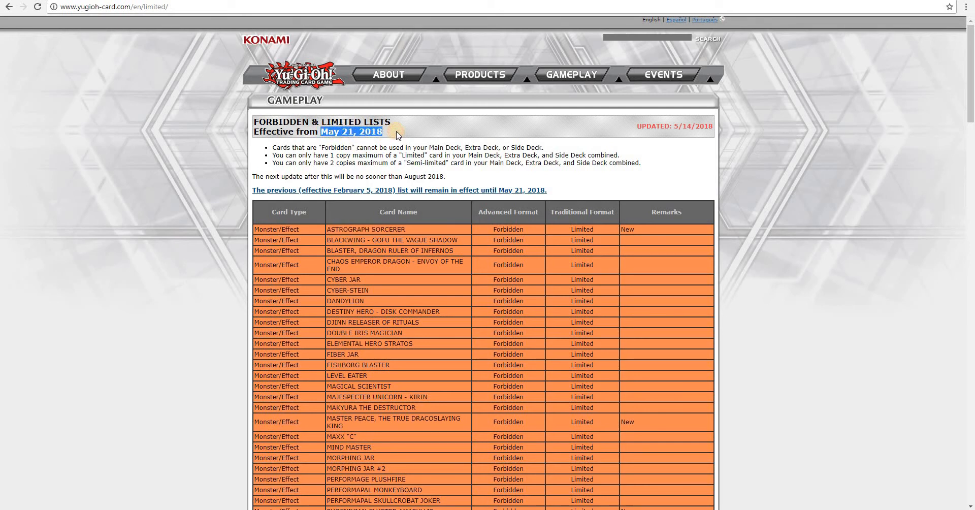
click(396, 135)
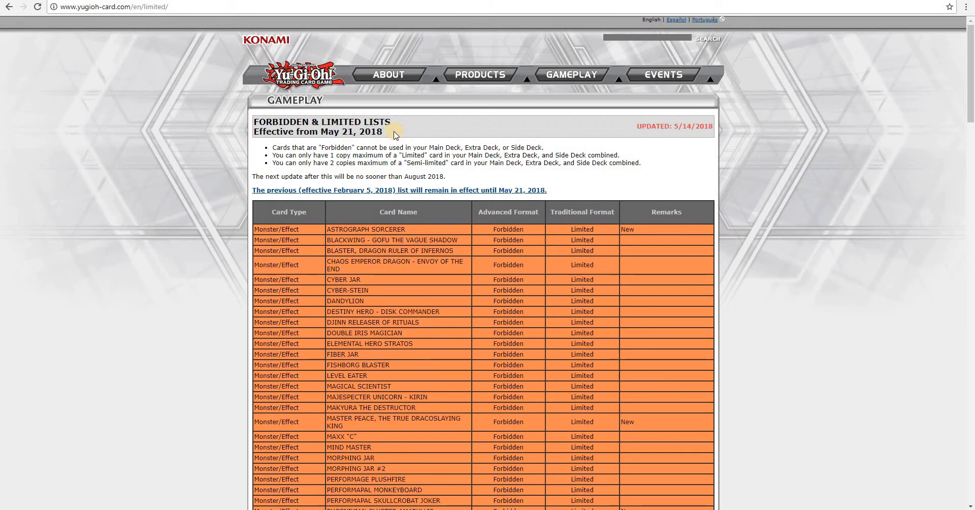
mouse_move(398, 146)
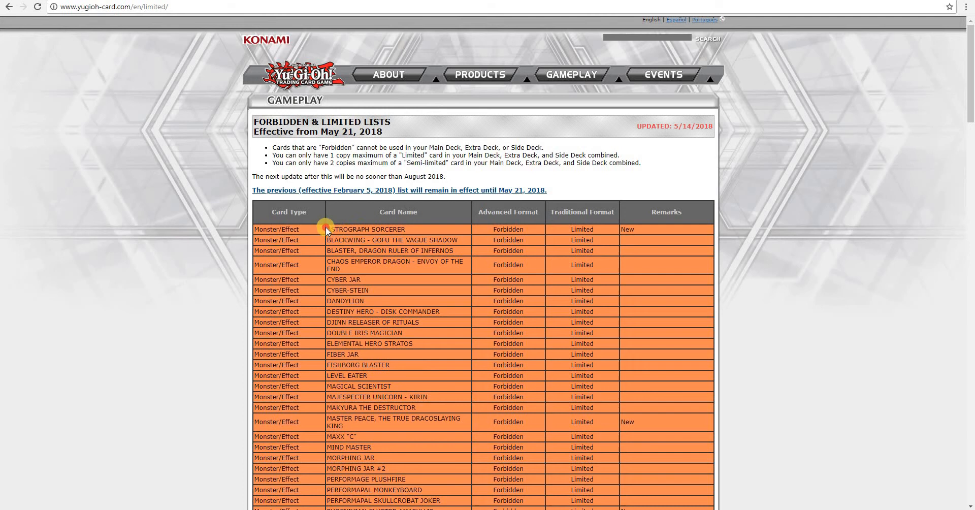
mouse_move(413, 231)
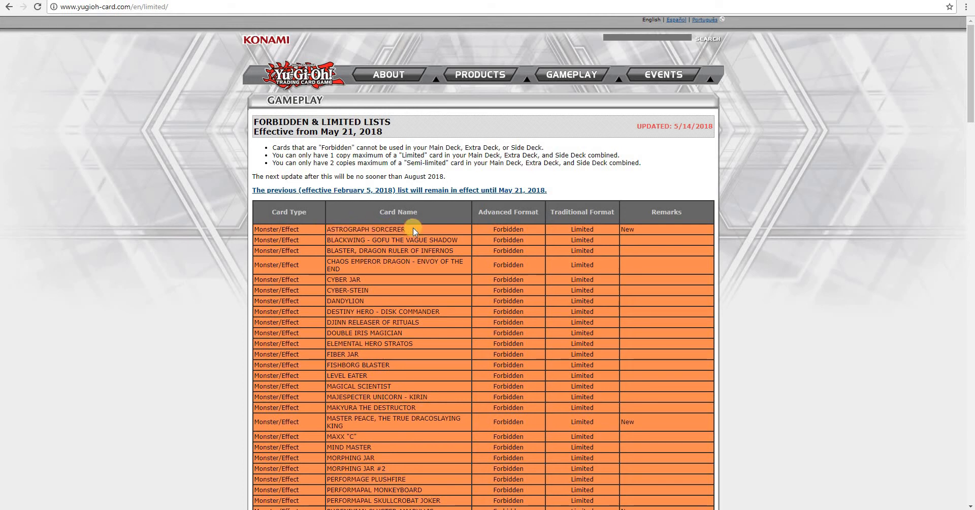
mouse_move(430, 272)
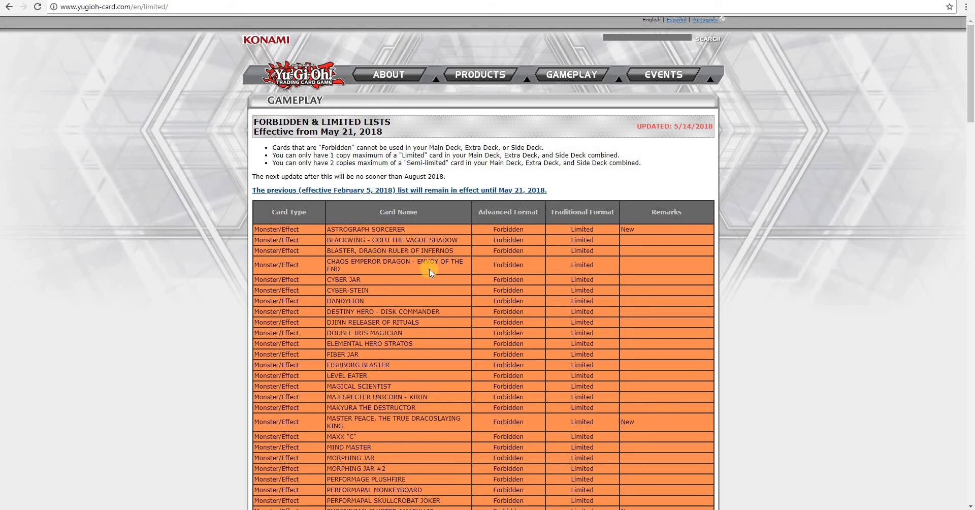
mouse_move(329, 421)
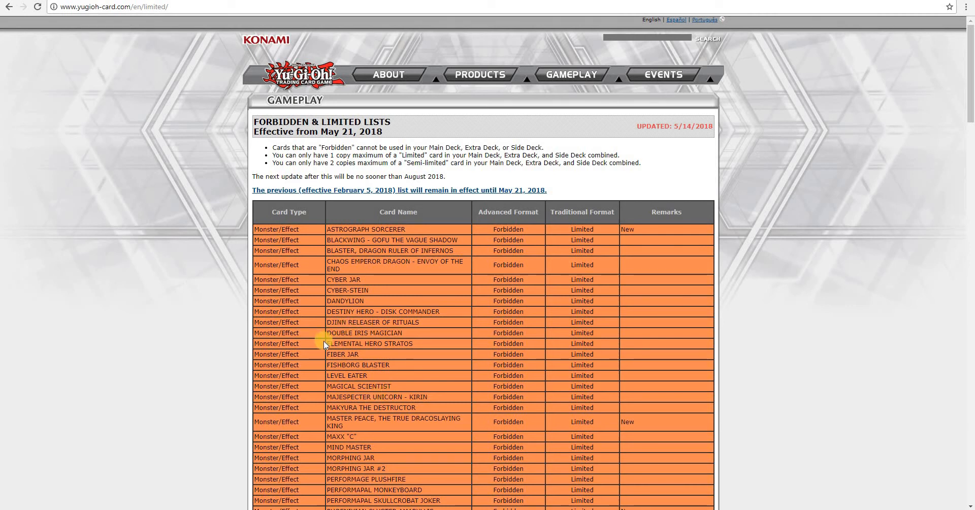
double_click(370, 343)
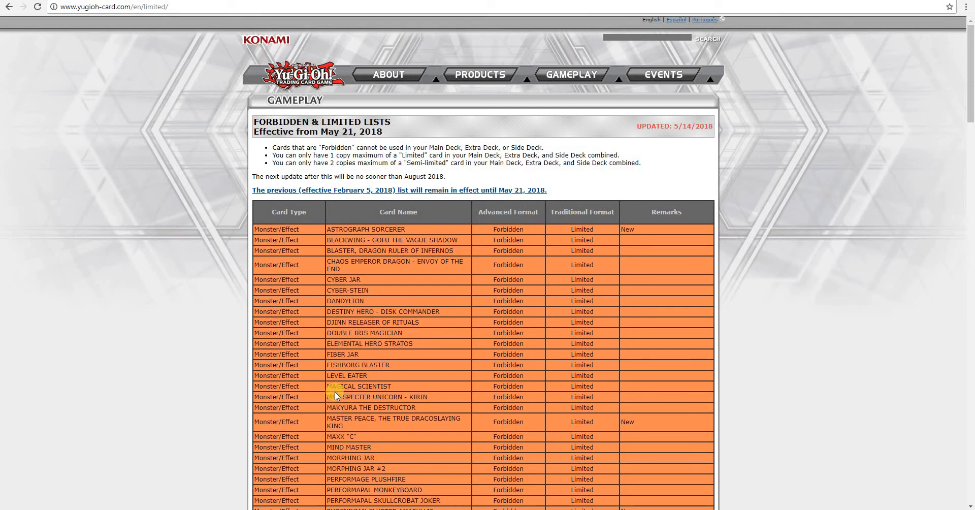
mouse_move(447, 366)
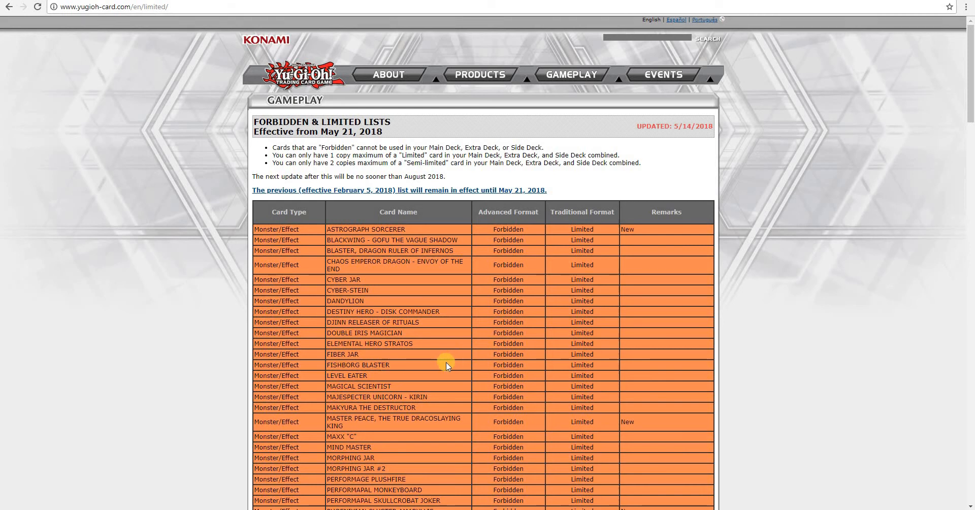
mouse_move(911, 120)
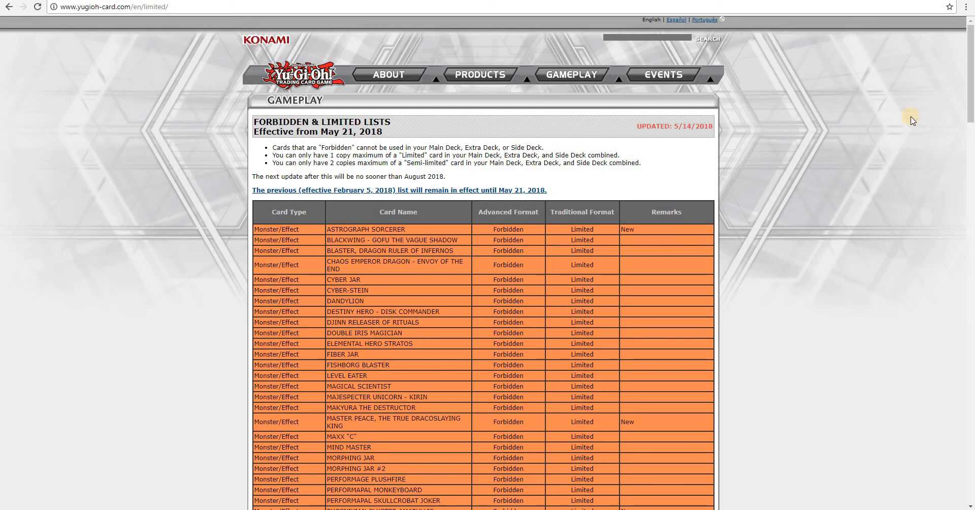
Scroll the Forbidden table past the Effect monsters to the Fusion, Synchro and Xyz entries.
scroll(down, 3)
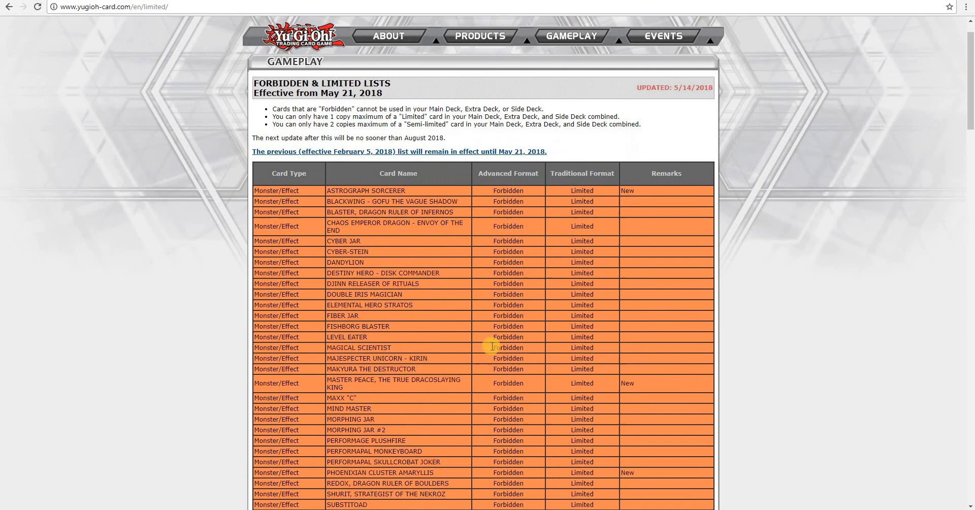
mouse_move(346, 472)
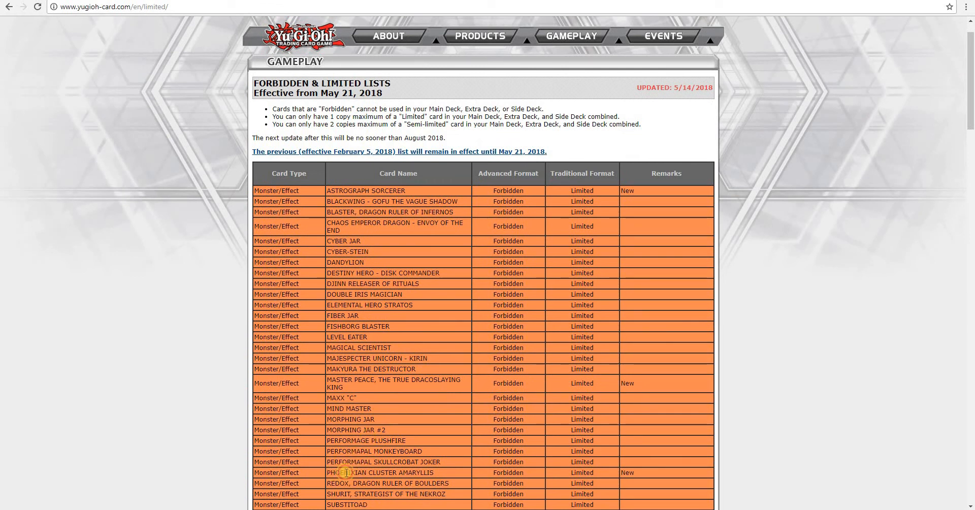
mouse_move(453, 433)
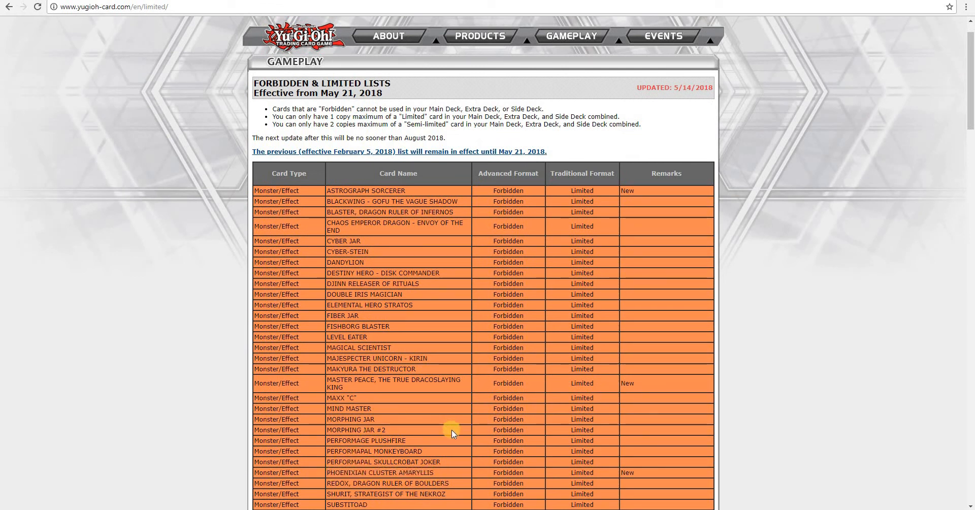
mouse_move(446, 472)
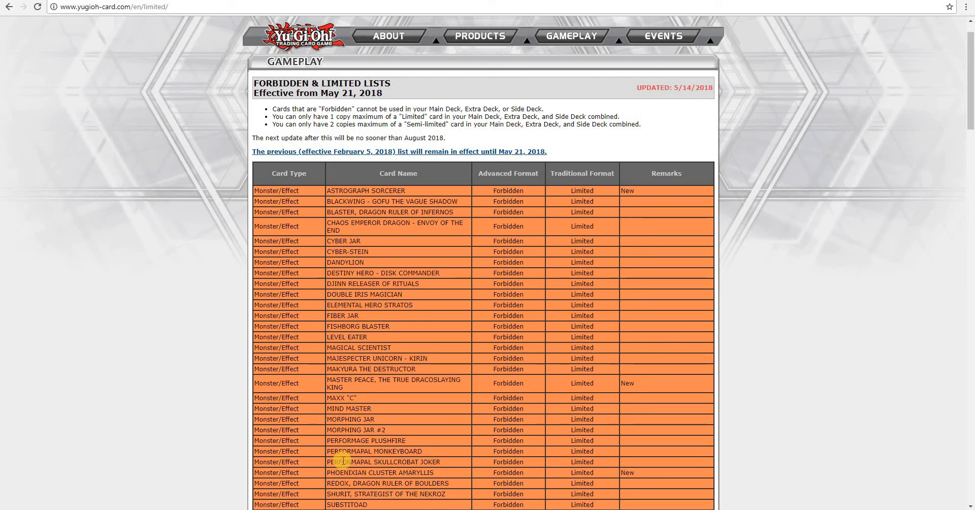
mouse_move(702, 260)
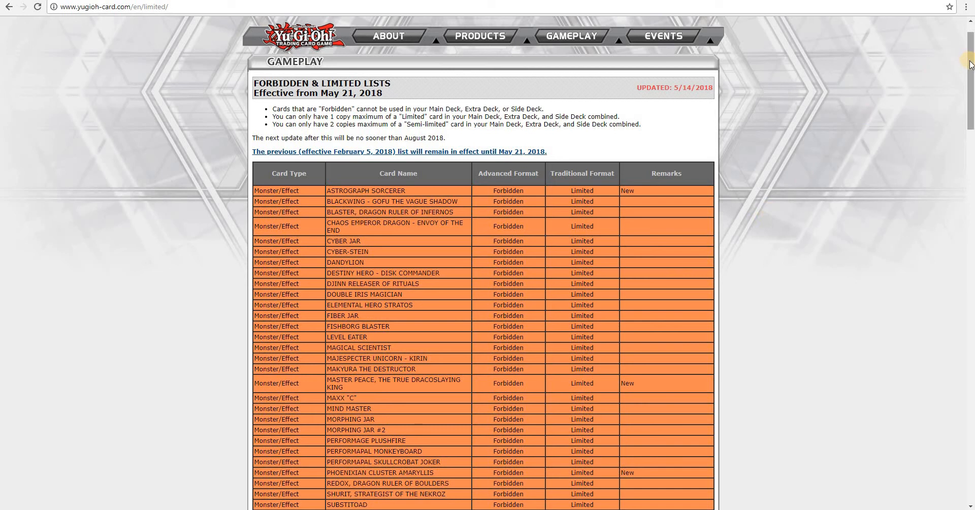
scroll(down, 3)
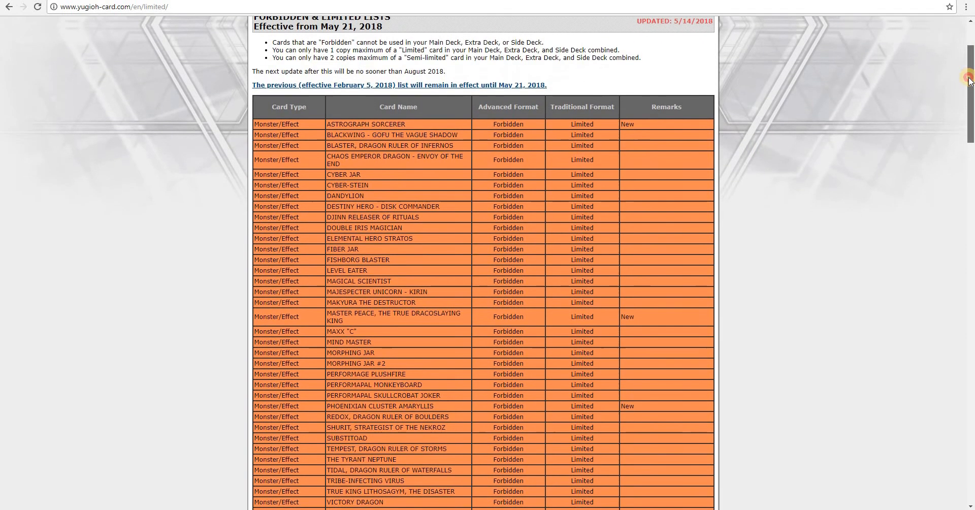
scroll(down, 3)
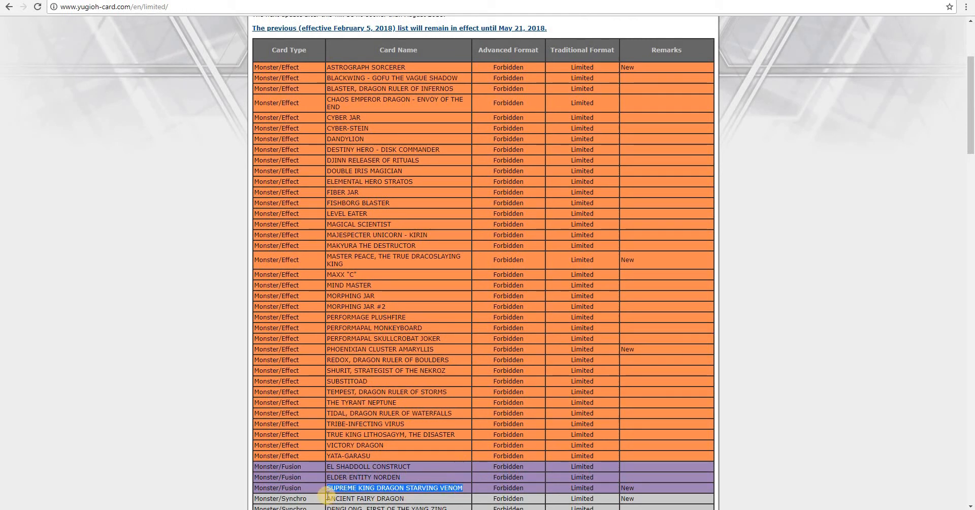
scroll(down, 3)
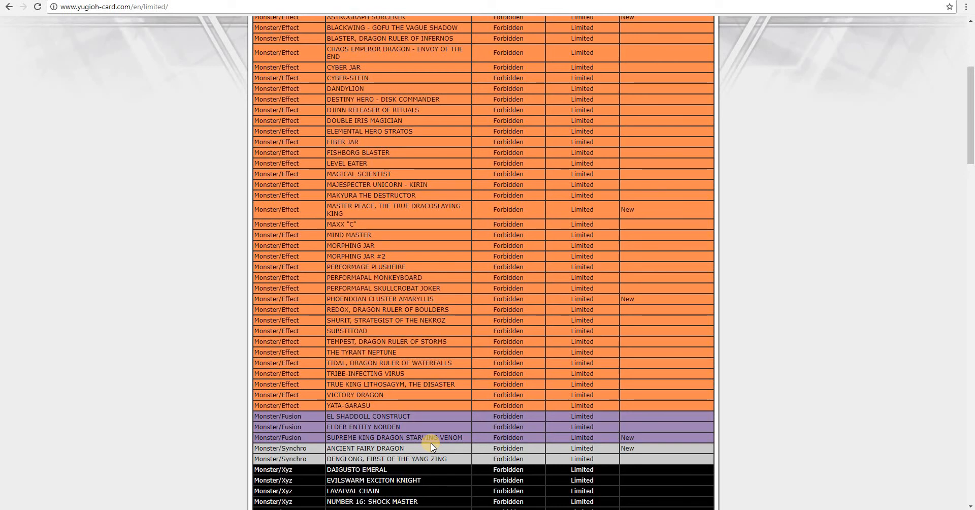
mouse_move(821, 218)
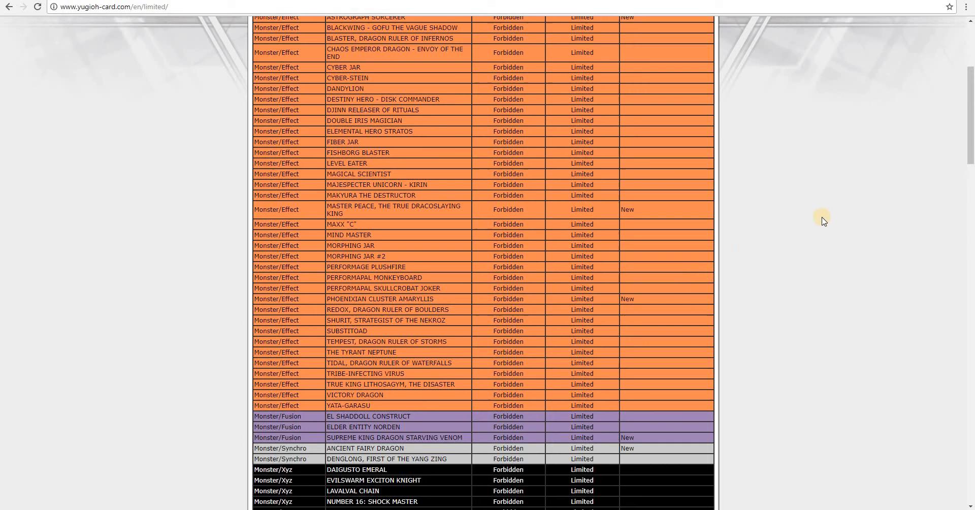
Scroll to the Forbidden Spell cards, from Butterfly Dagger - Elma to The Forceful Sentry.
scroll(up, 3)
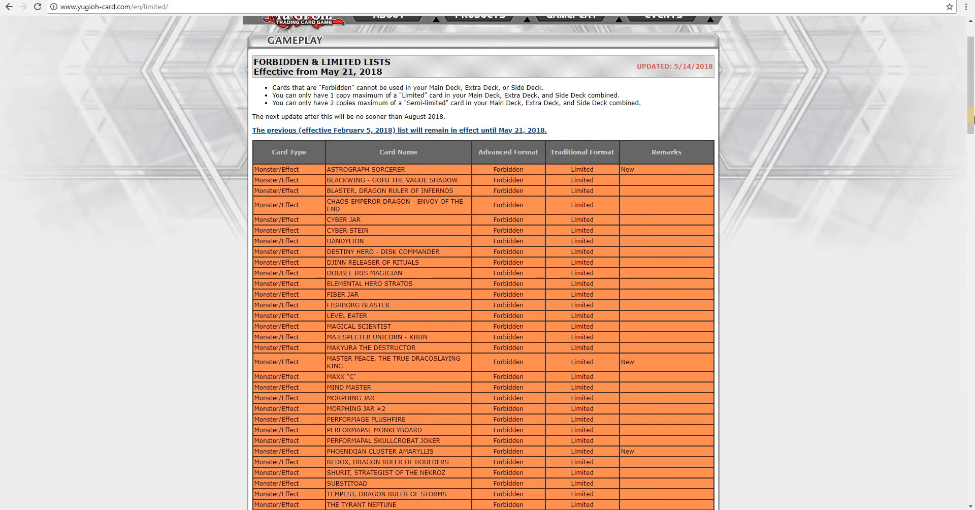
scroll(down, 3)
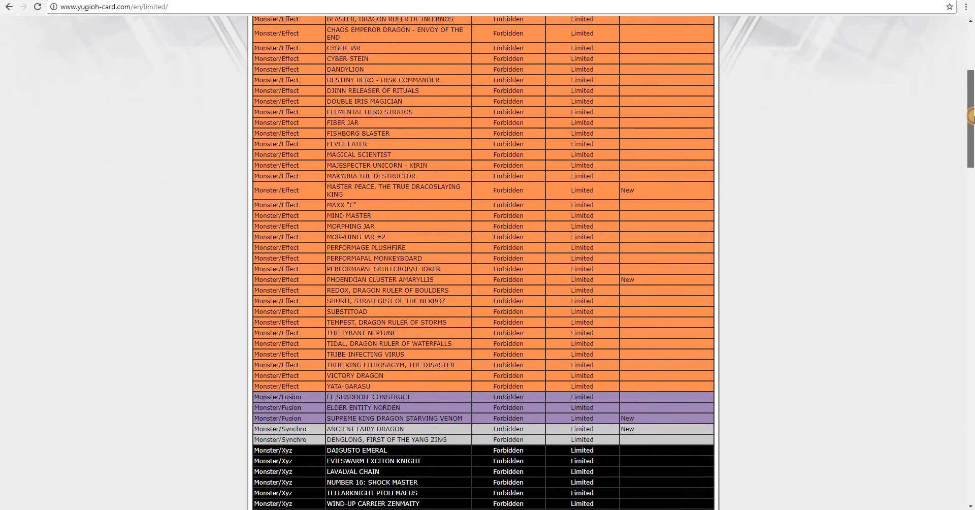
scroll(down, 3)
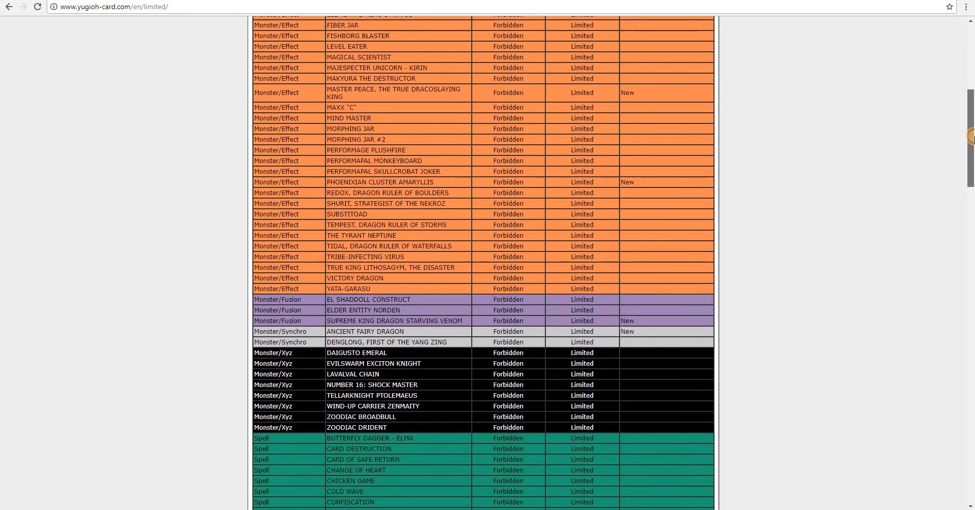
scroll(down, 3)
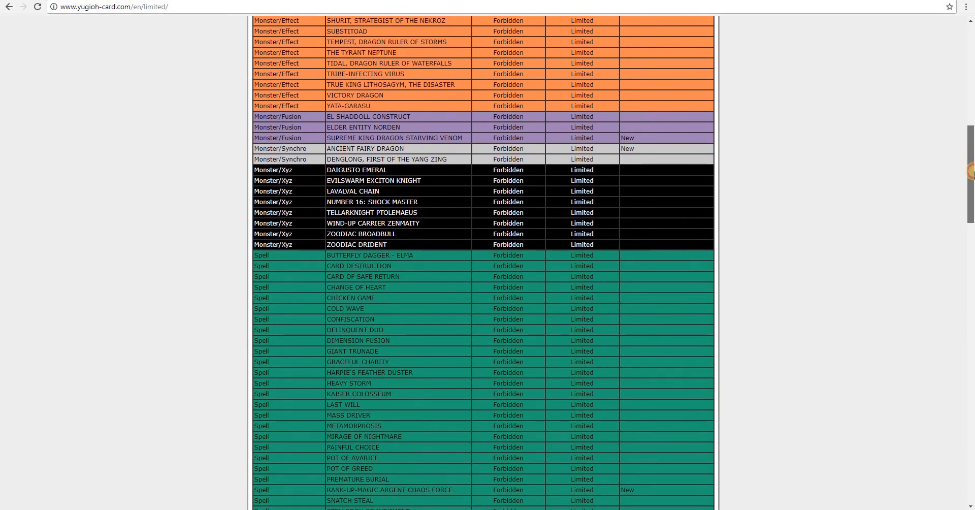
scroll(down, 3)
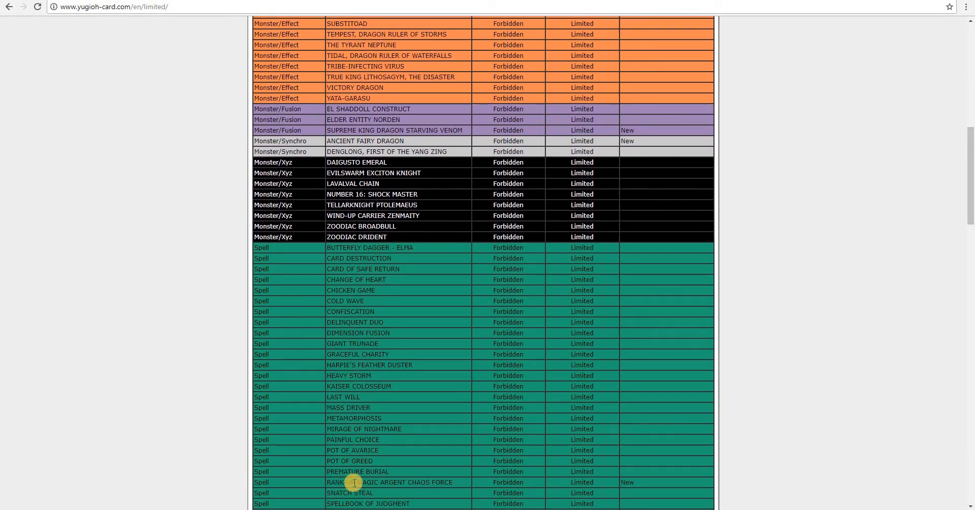
mouse_move(490, 466)
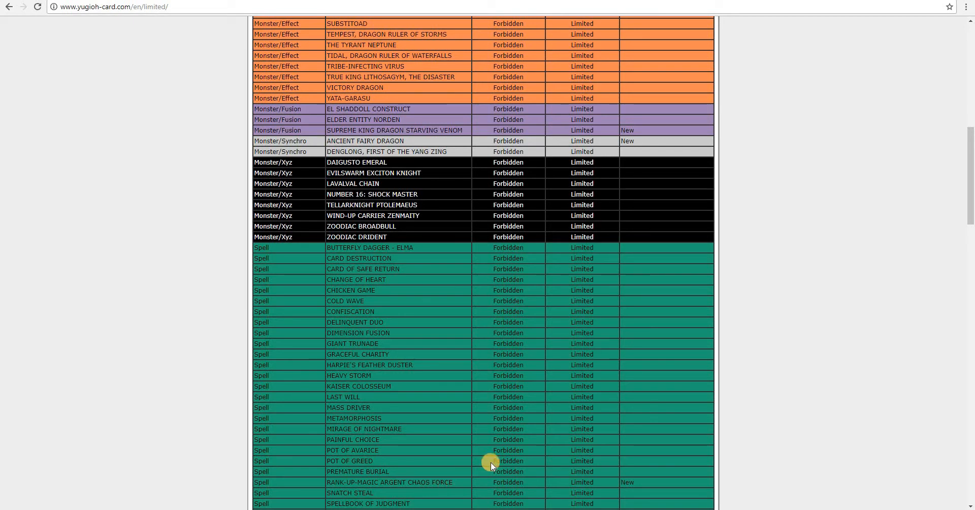
scroll(down, 3)
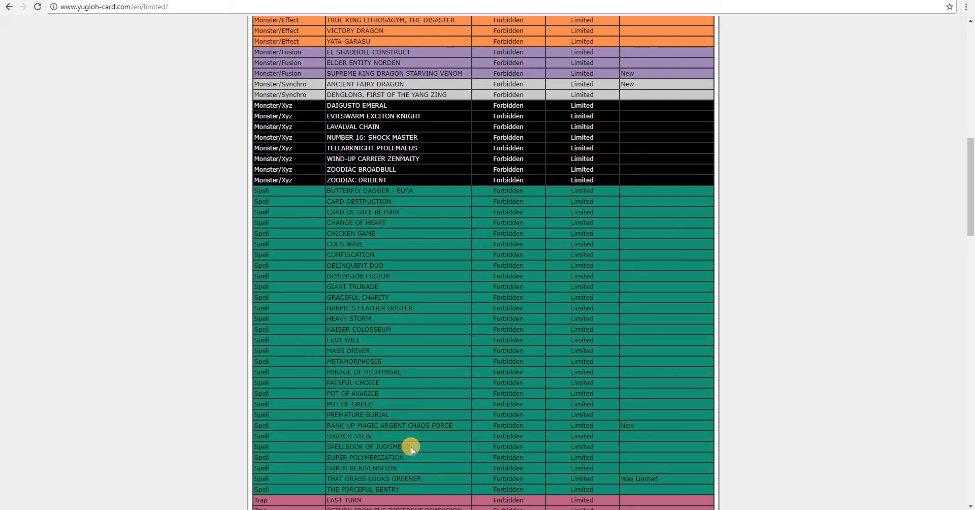
mouse_move(428, 478)
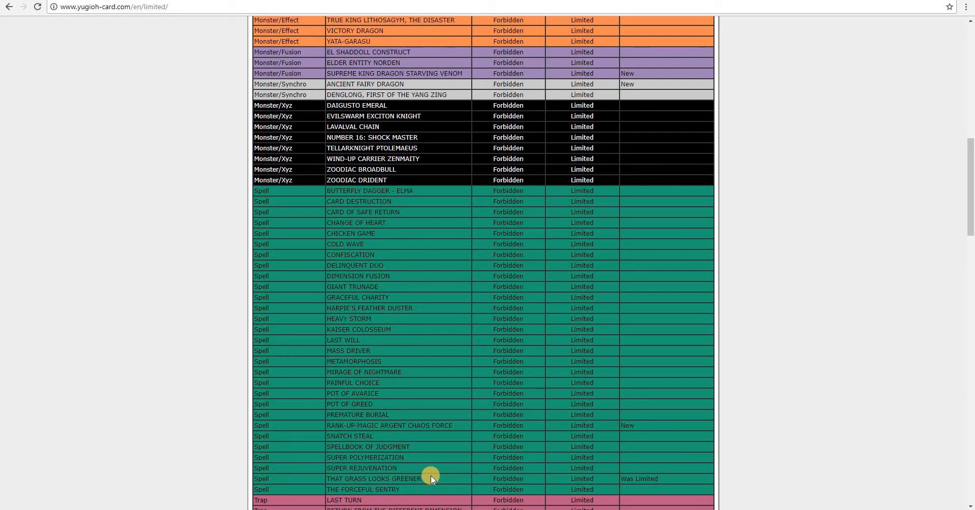
mouse_move(431, 471)
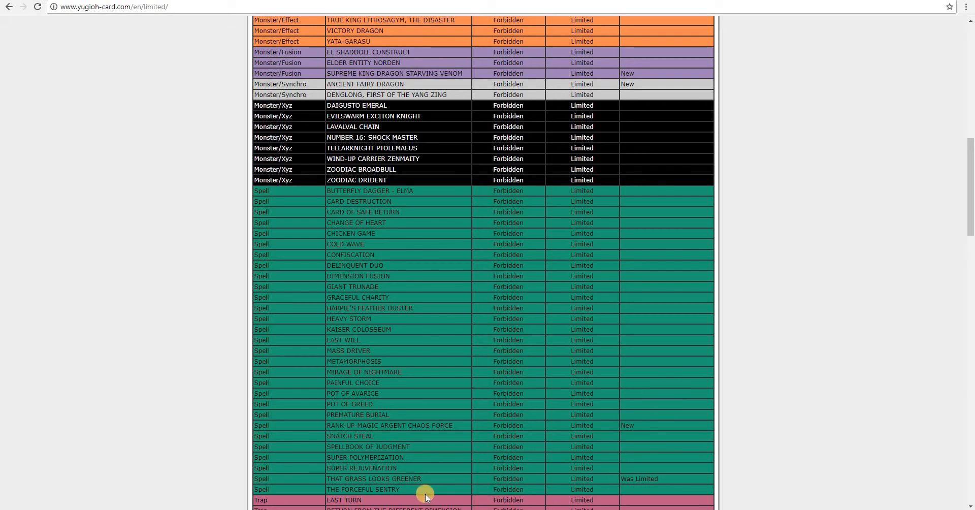
Highlight That Grass Looks Greener among the Forbidden Spells and continue scrolling down.
double_click(374, 478)
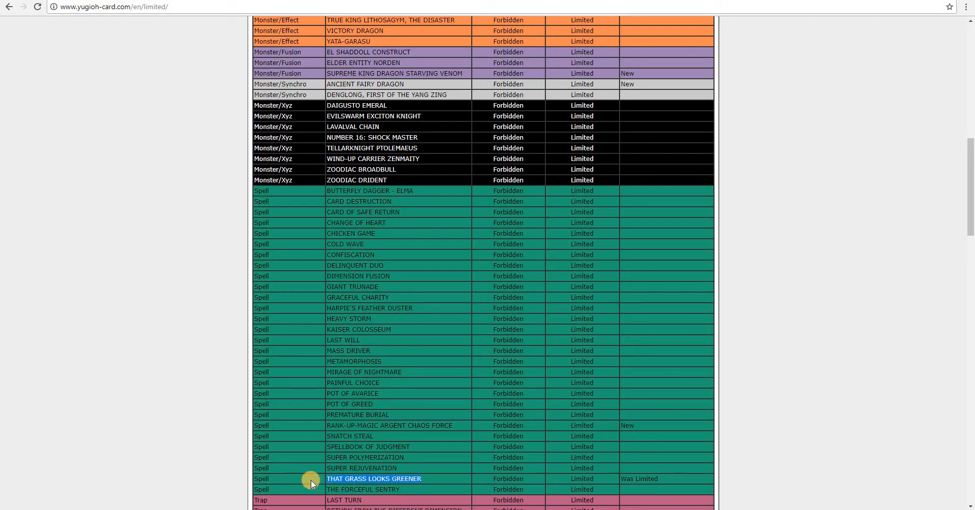
mouse_move(969, 195)
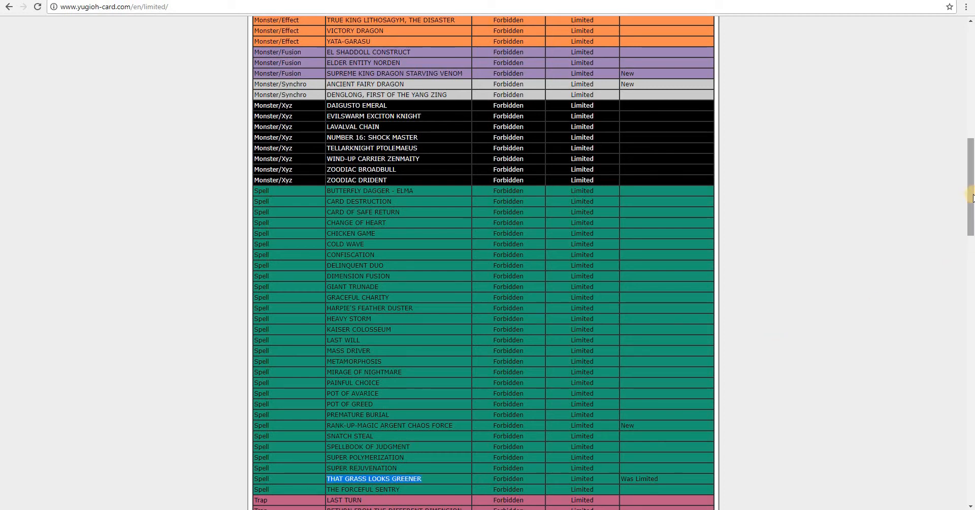
scroll(down, 3)
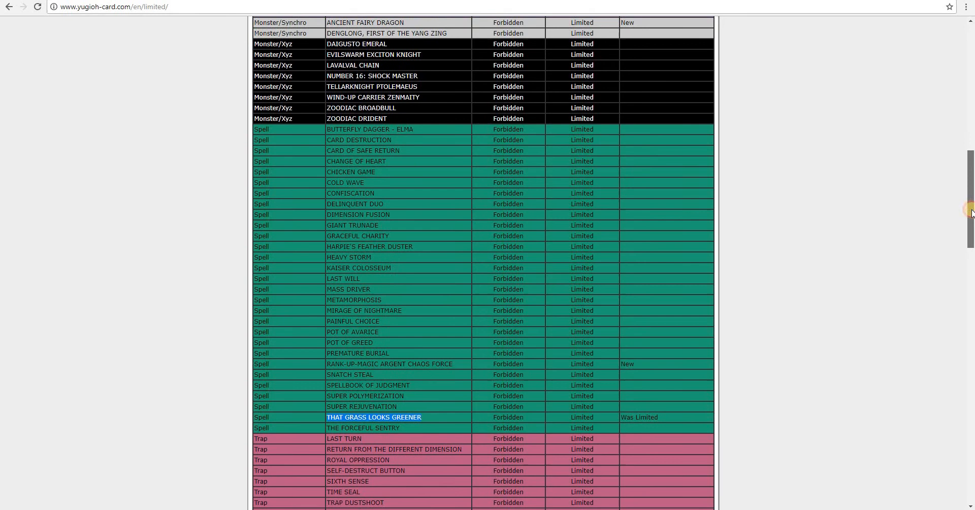
scroll(down, 3)
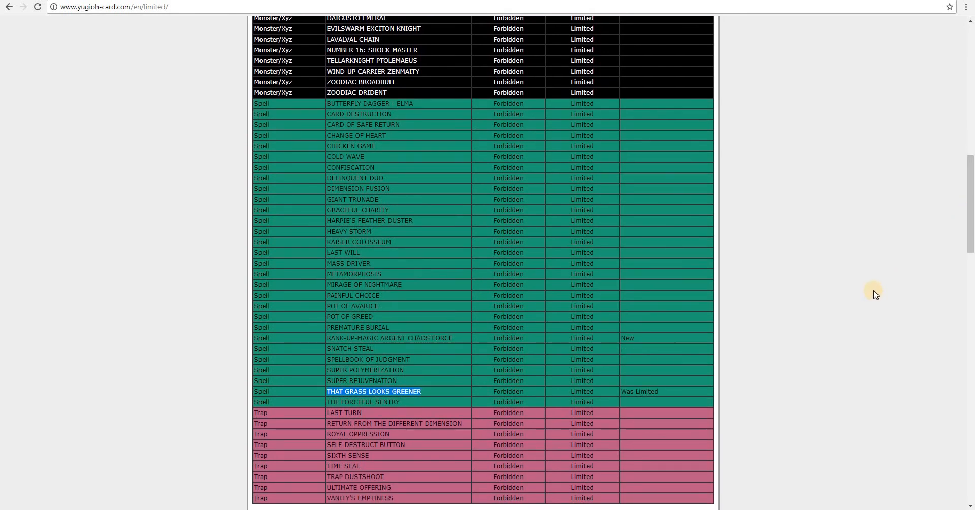
scroll(up, 3)
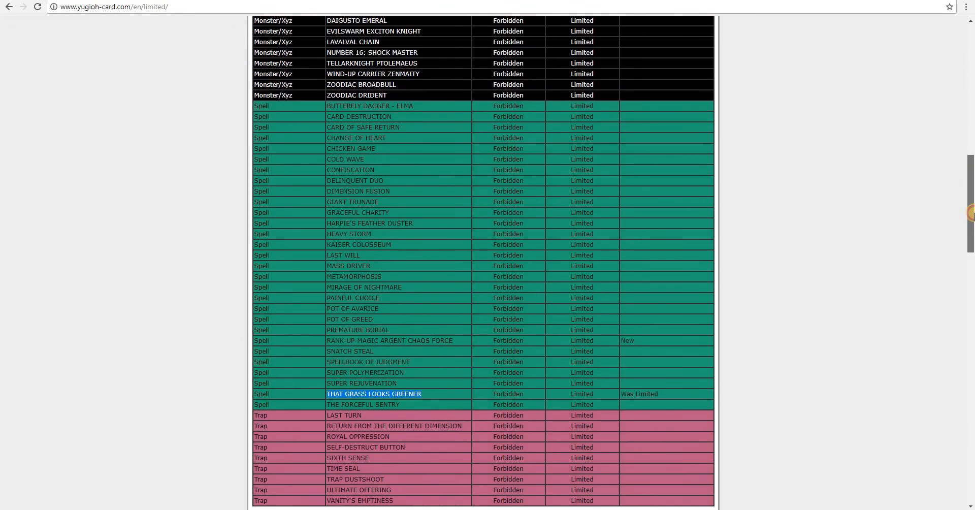
scroll(down, 3)
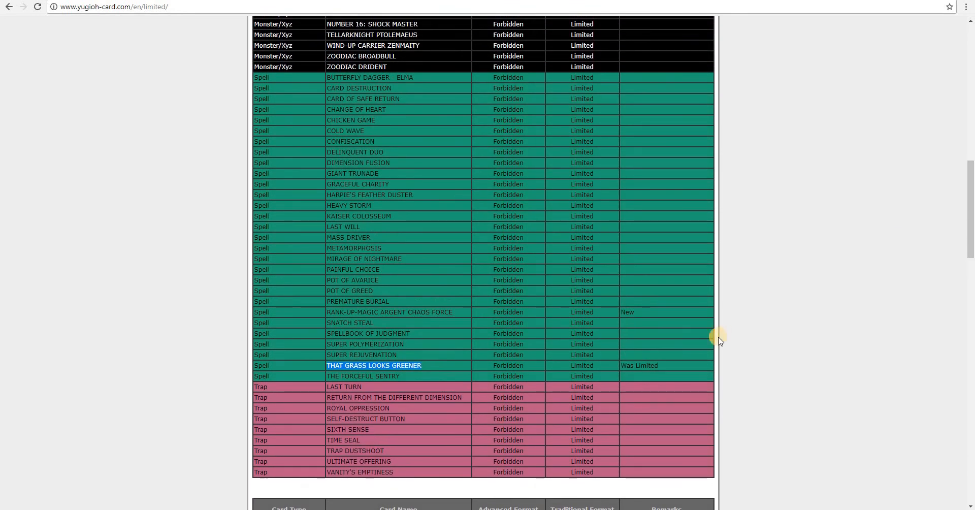
mouse_move(550, 350)
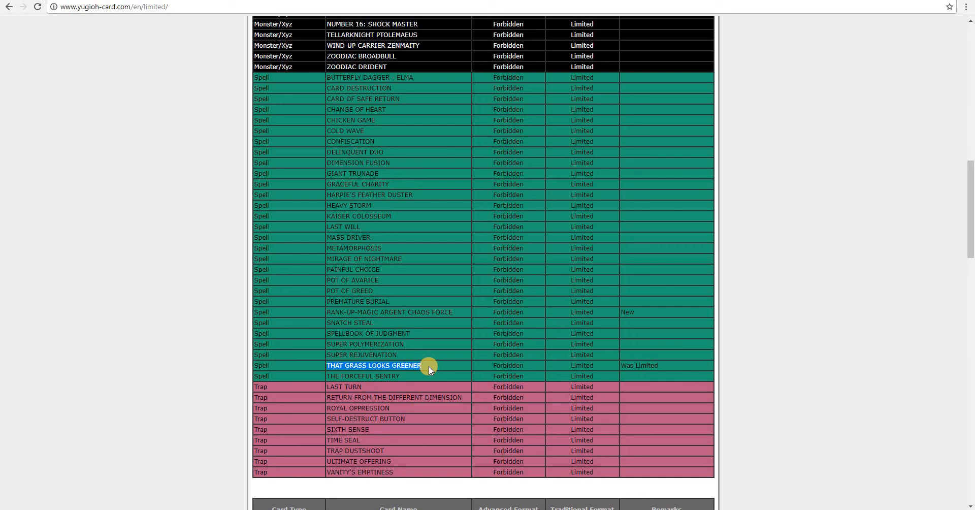
mouse_move(778, 297)
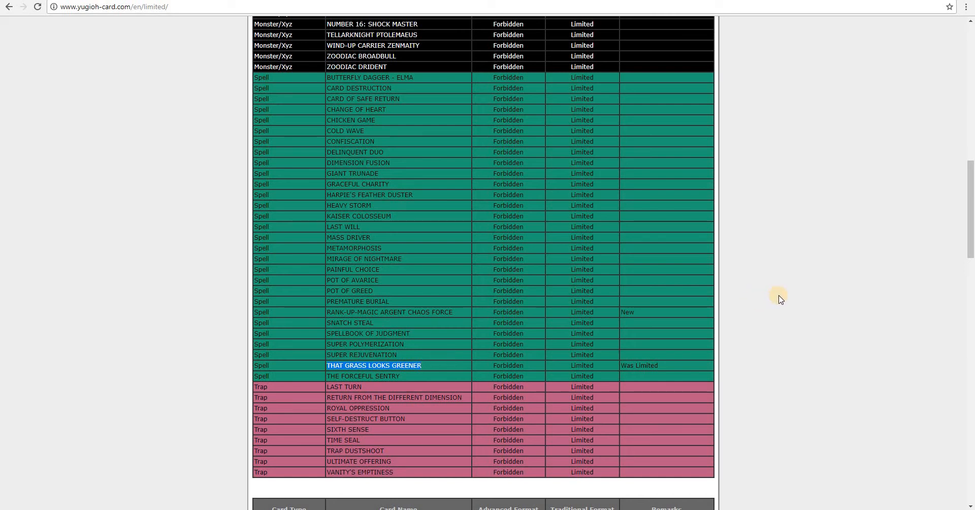
mouse_move(968, 192)
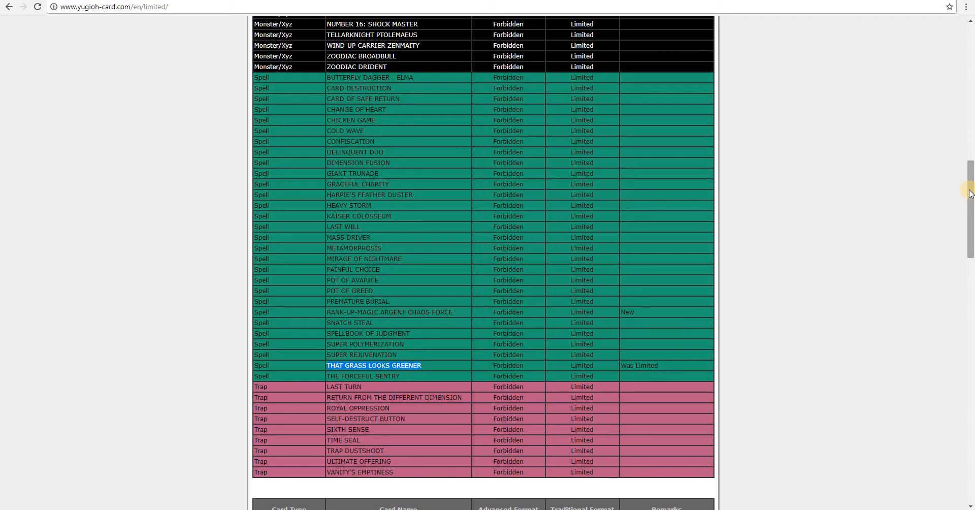
mouse_move(965, 197)
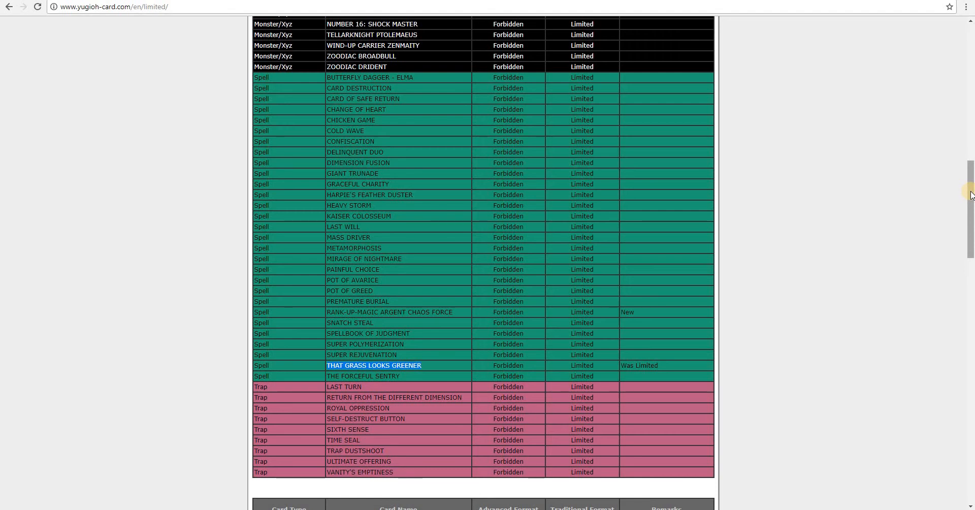
Scroll to the Limited table and highlight Gem-Knight Master Diamond.
scroll(down, 3)
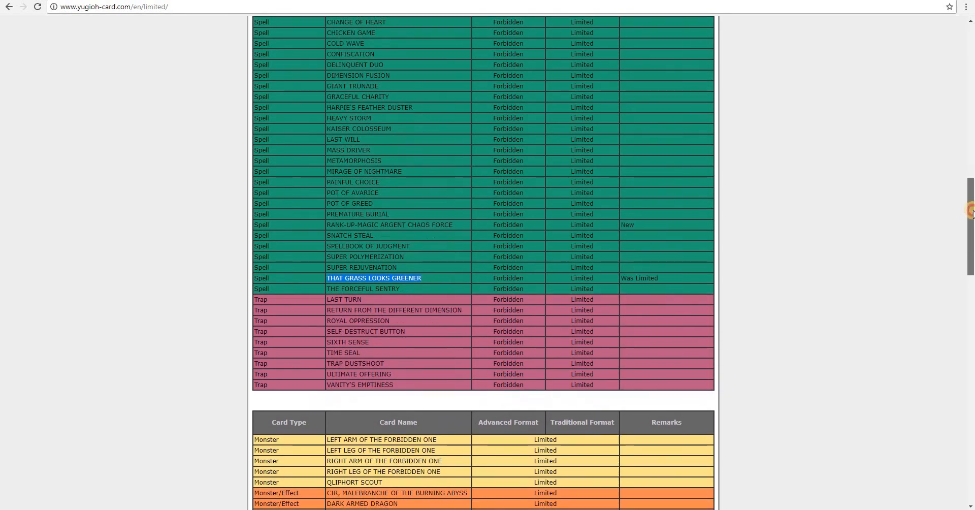
scroll(down, 3)
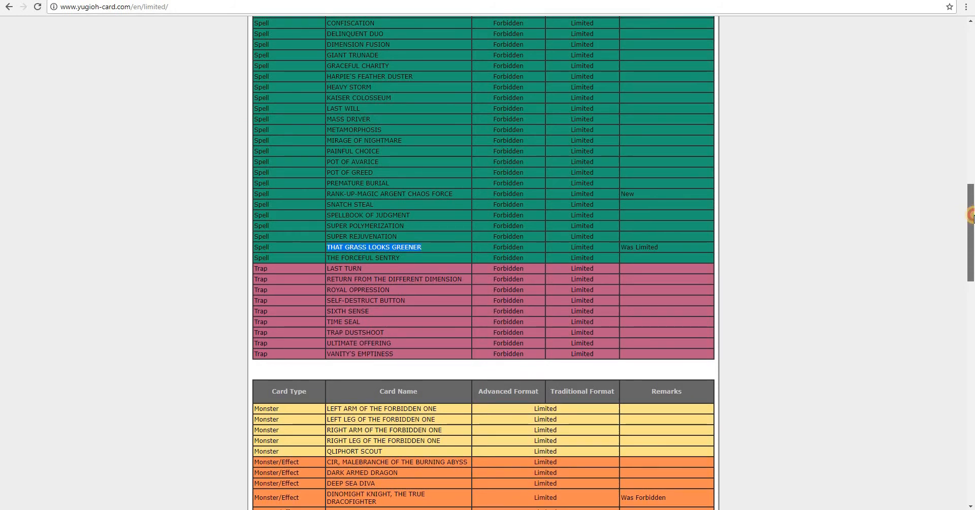
scroll(down, 3)
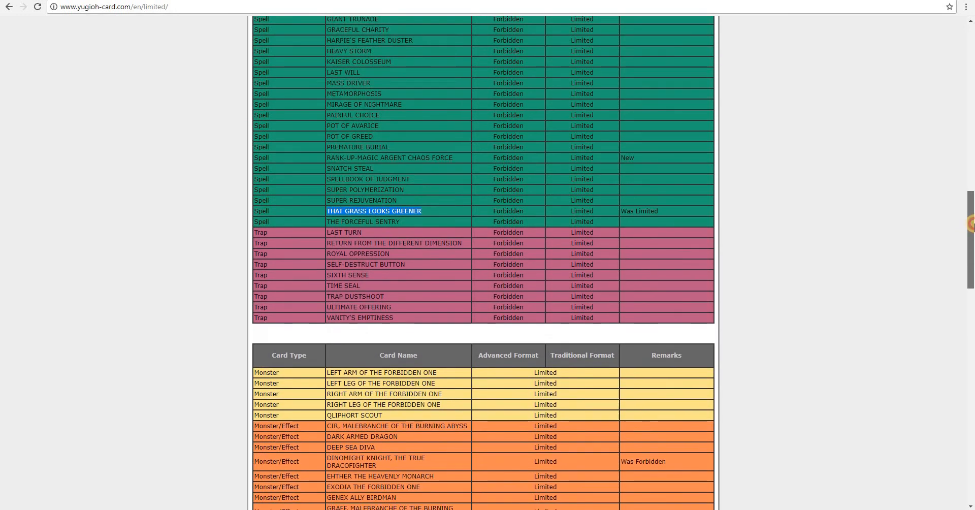
scroll(down, 3)
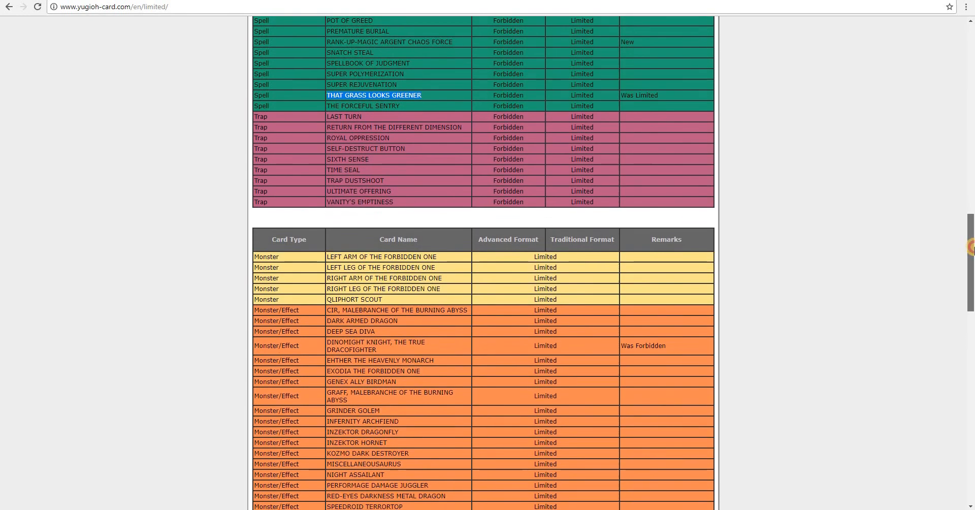
scroll(down, 3)
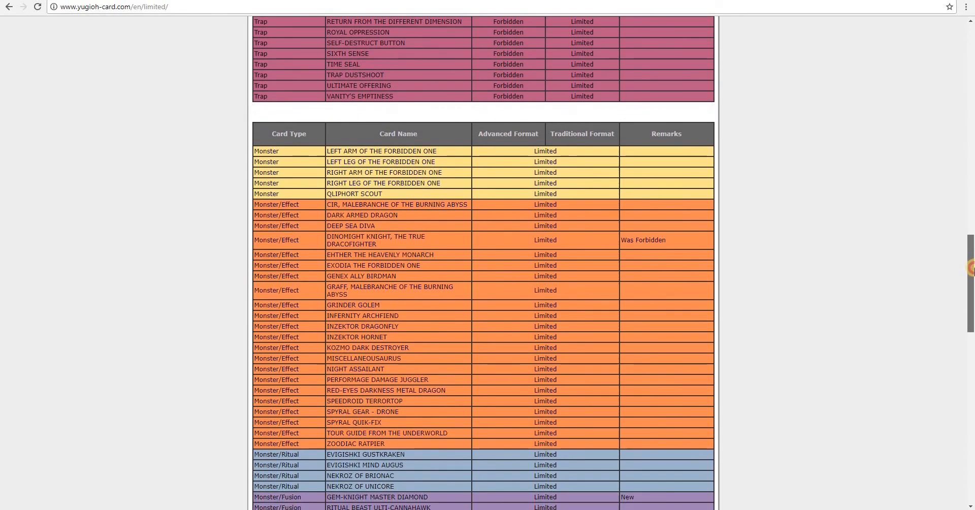
scroll(down, 3)
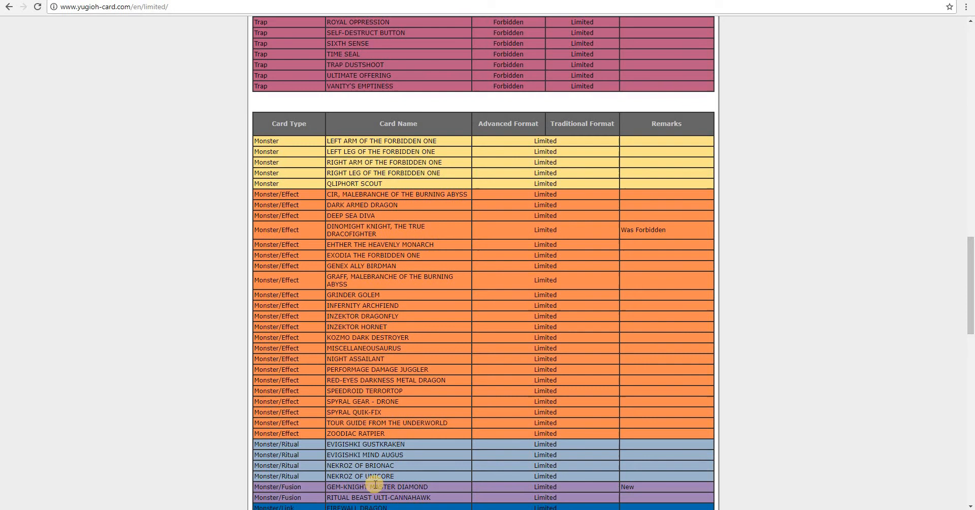
double_click(376, 486)
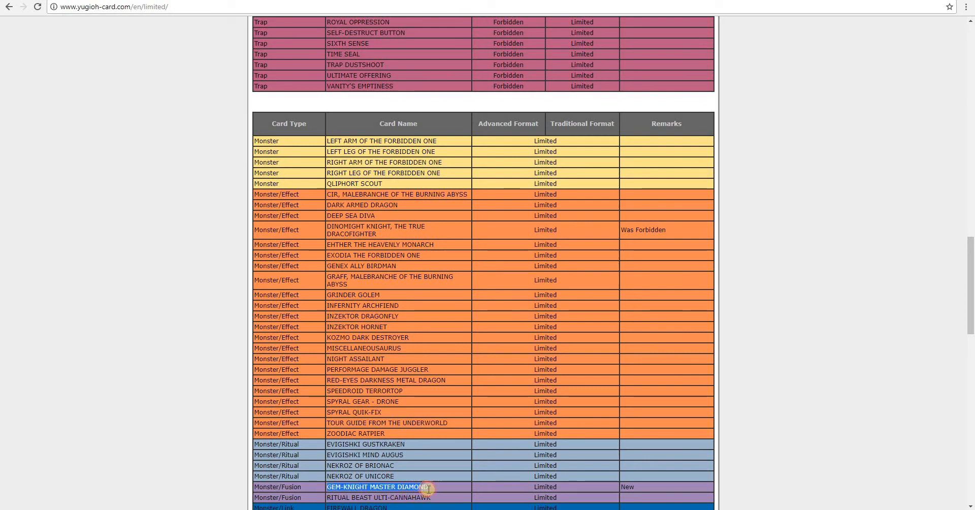
mouse_move(868, 310)
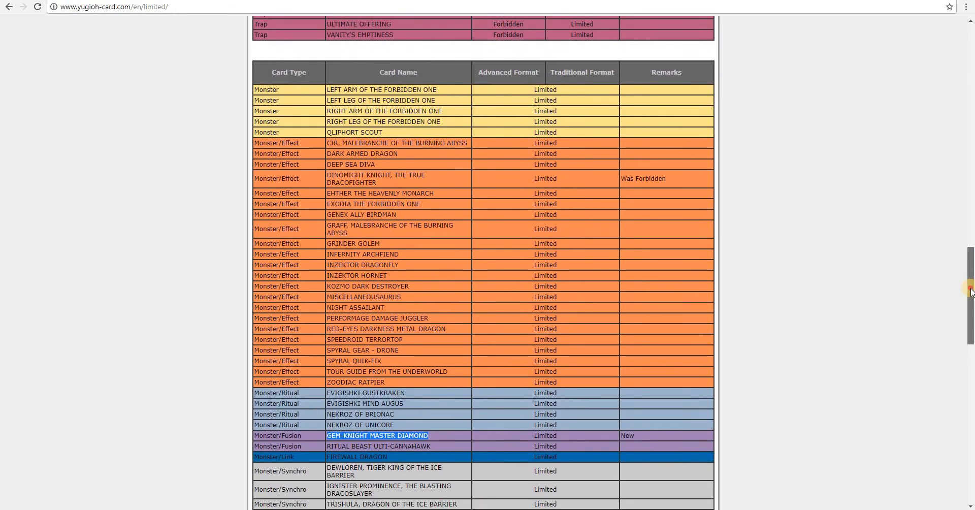
scroll(down, 3)
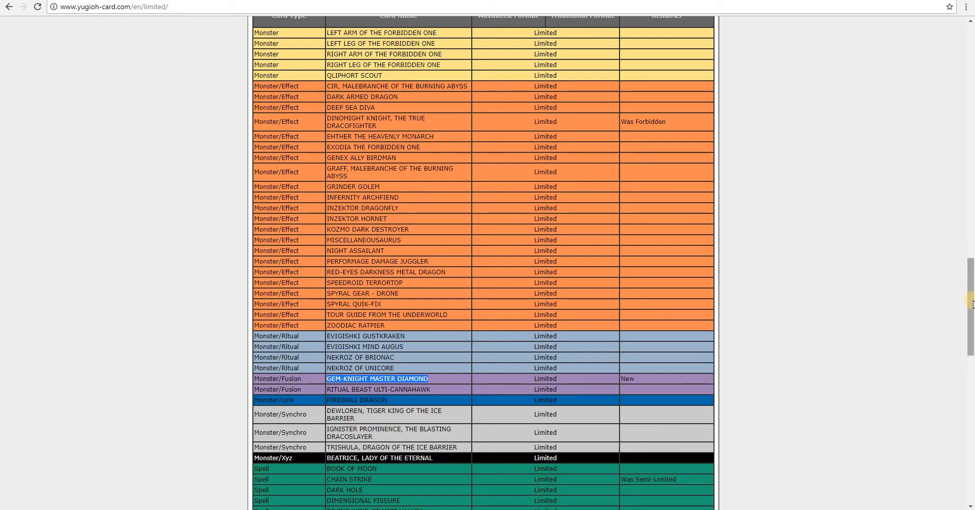
mouse_move(970, 305)
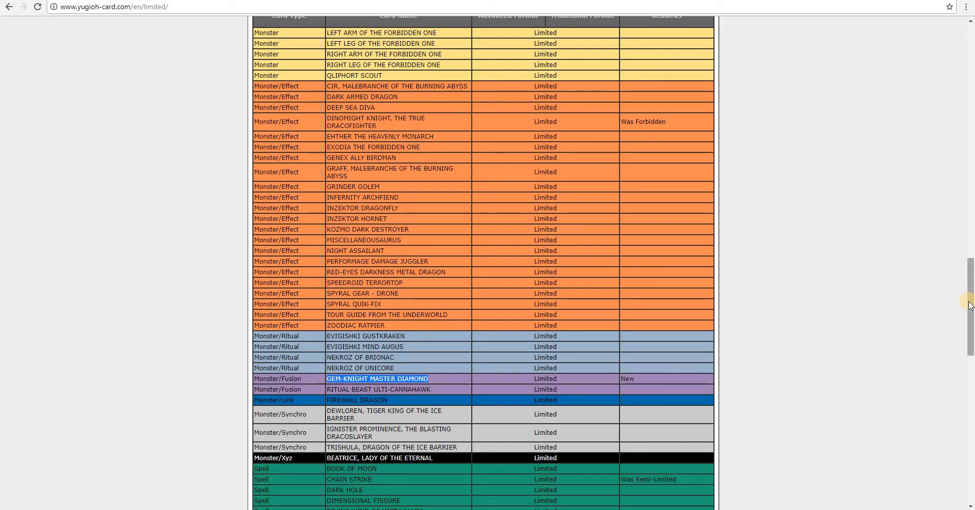
Scroll past the Limited Spells and Traps until the Semi-Limited entries begin.
scroll(down, 3)
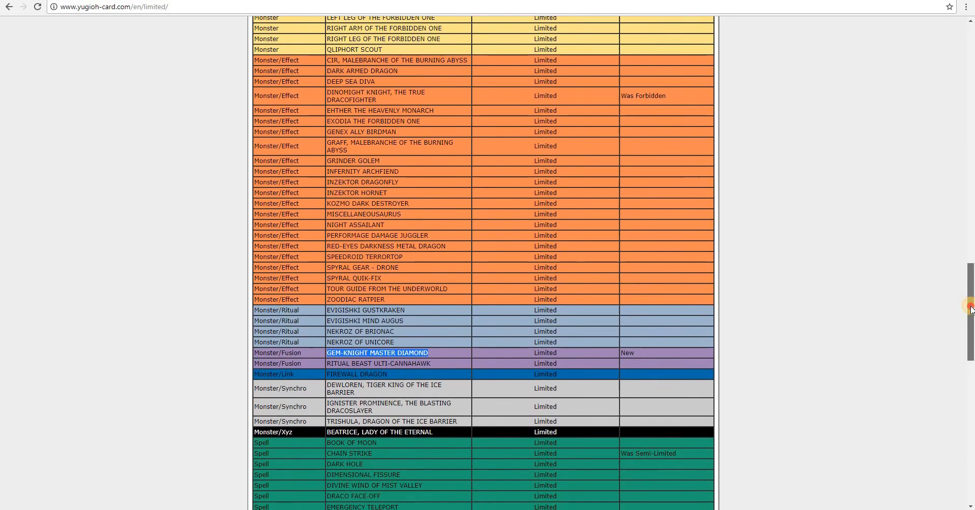
scroll(down, 3)
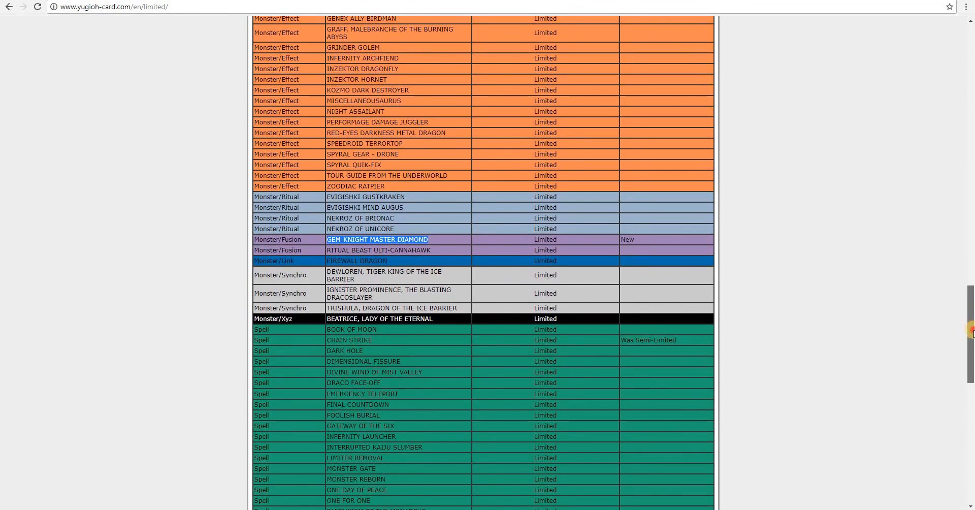
scroll(down, 3)
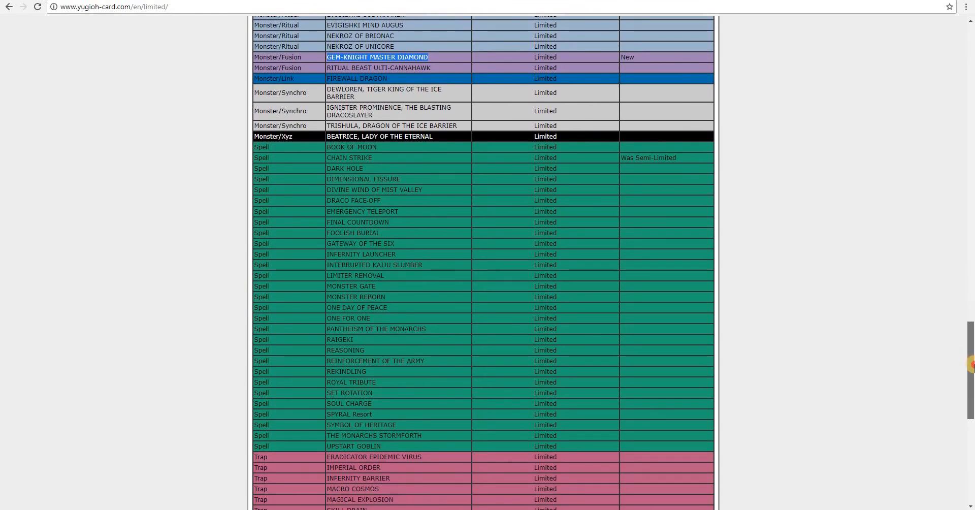
scroll(down, 3)
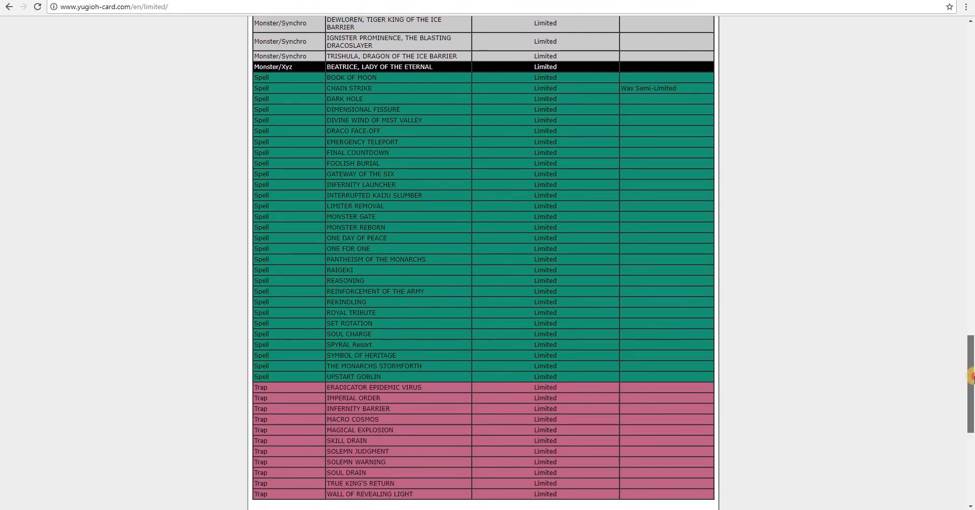
scroll(down, 3)
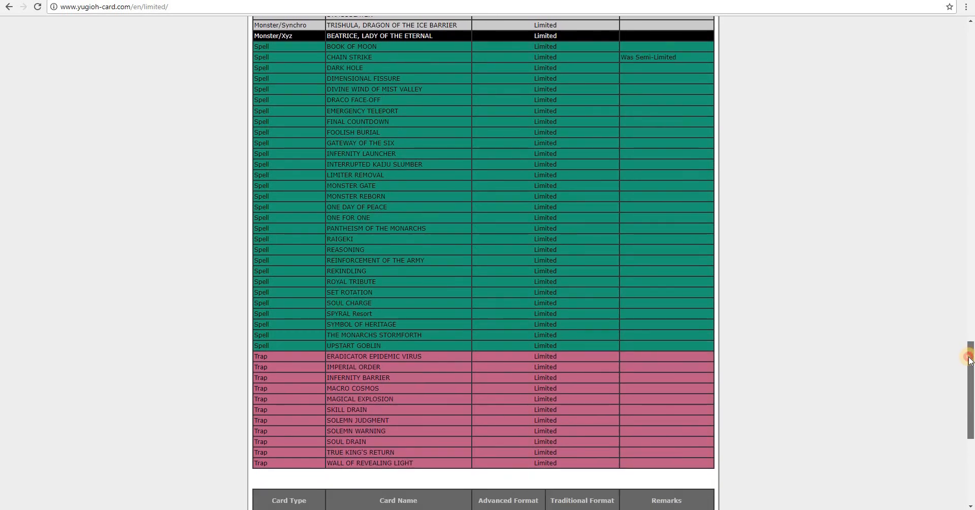
scroll(down, 3)
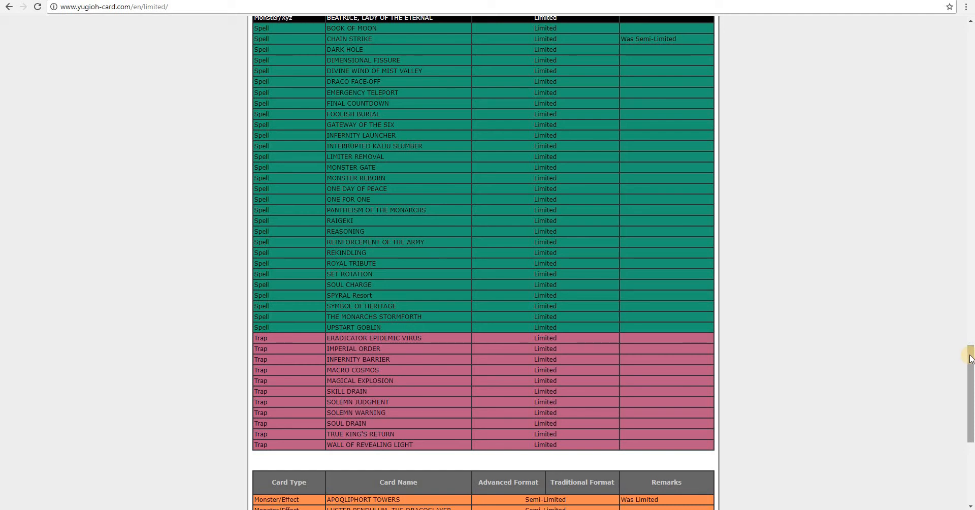
scroll(down, 3)
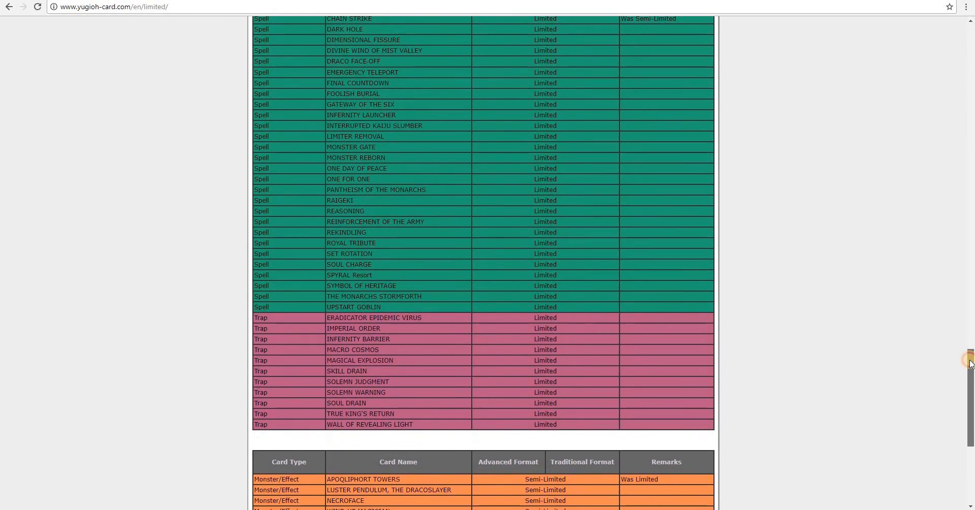
scroll(down, 3)
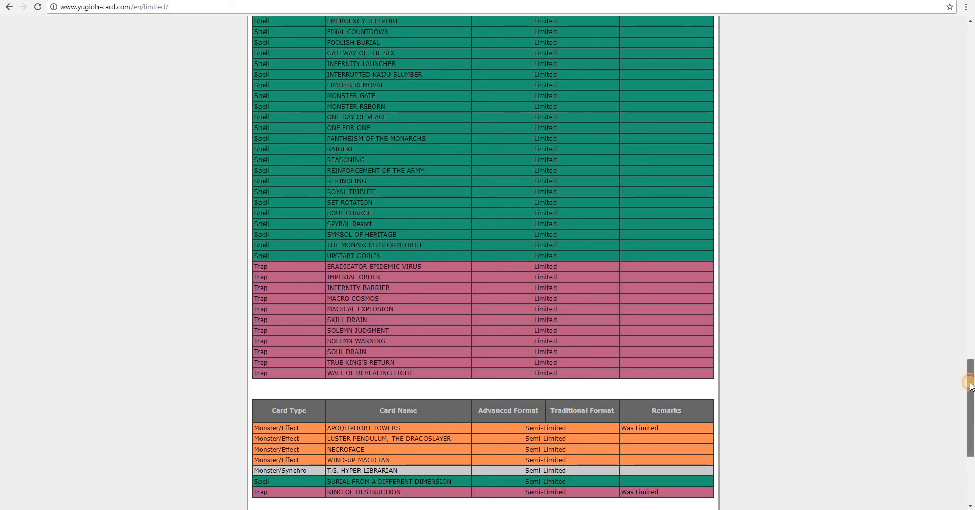
Highlight Ignis Heat, the True Dracowarrior and then Compulsory Evacuation Device in No Longer On List.
scroll(down, 3)
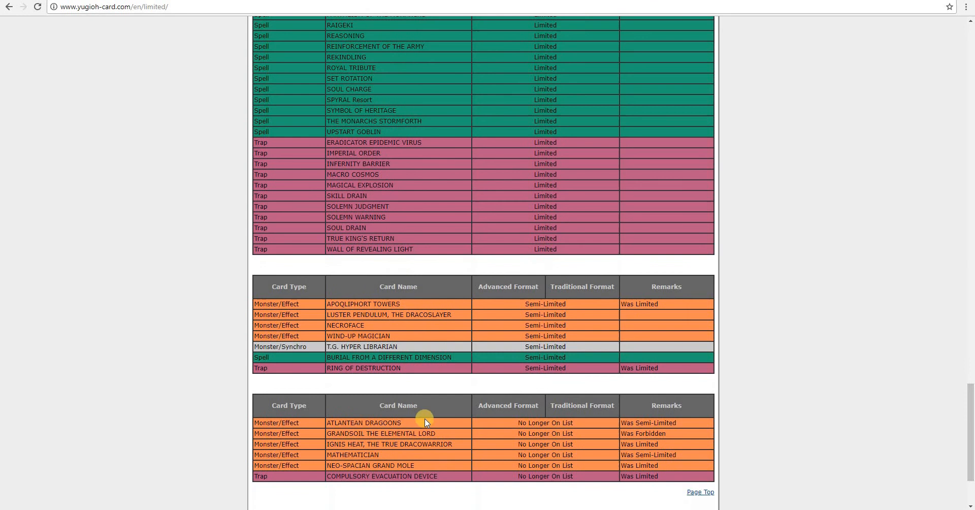
mouse_move(327, 424)
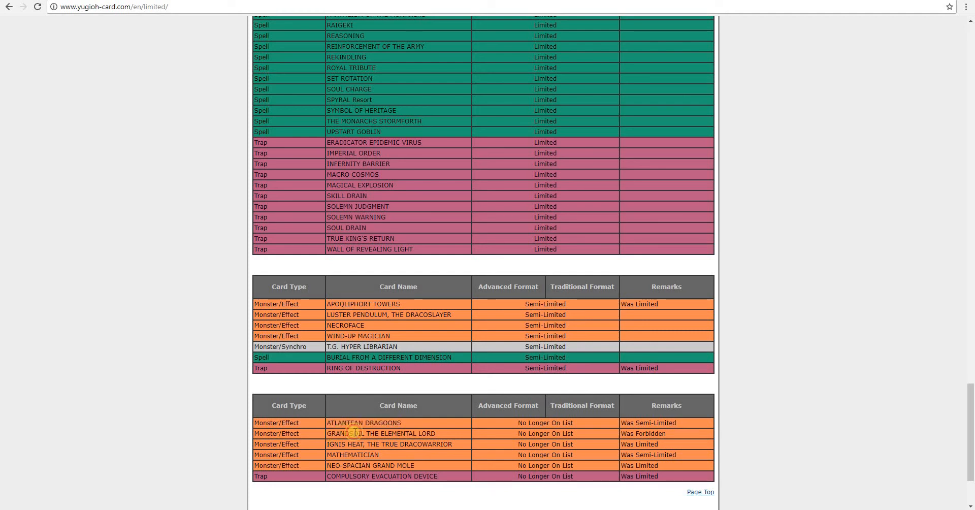
double_click(380, 433)
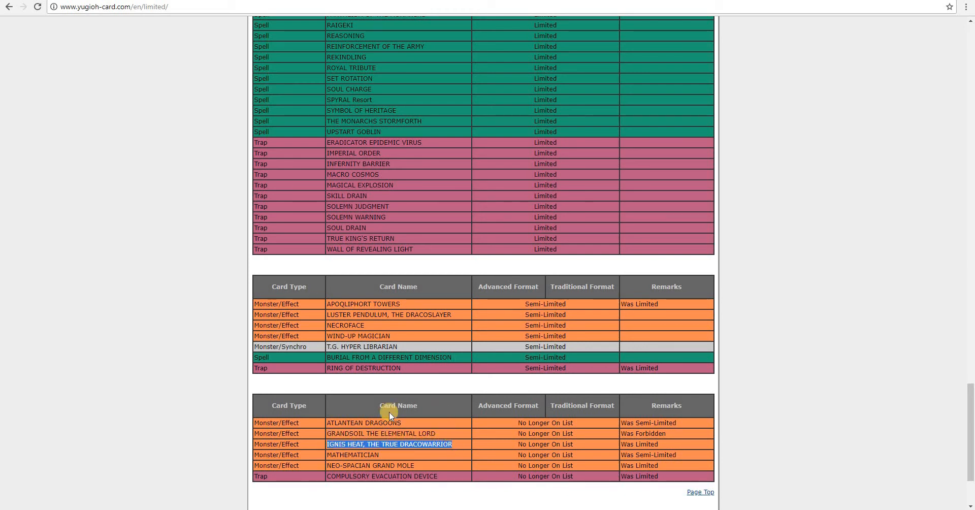
mouse_move(323, 466)
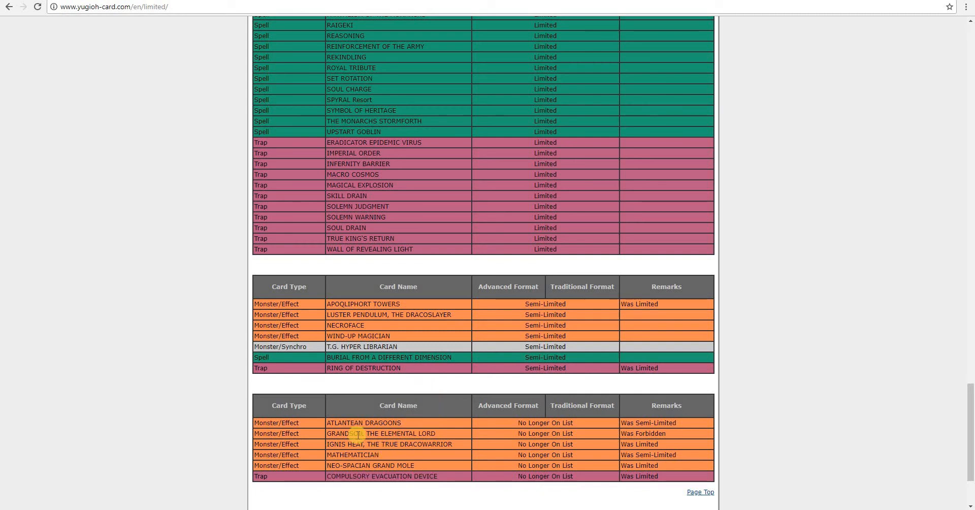
triple_click(389, 444)
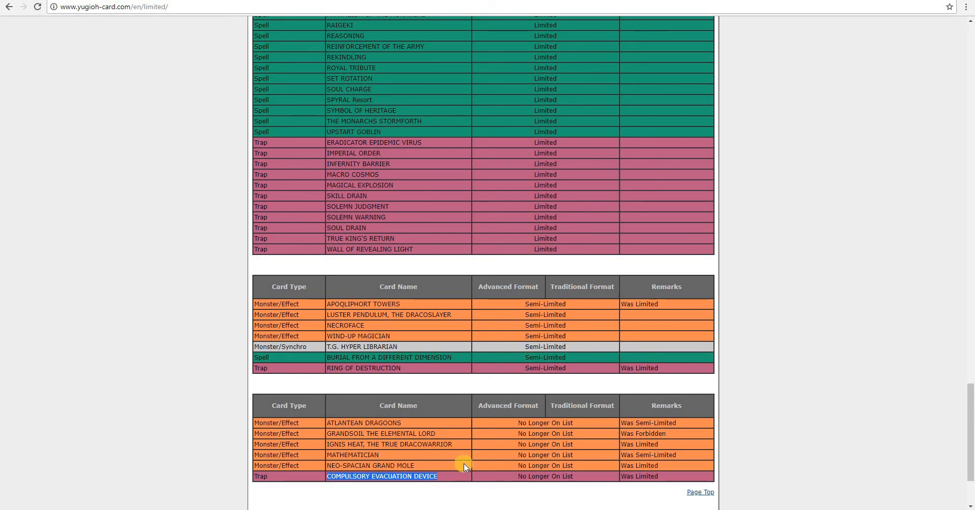
mouse_move(476, 465)
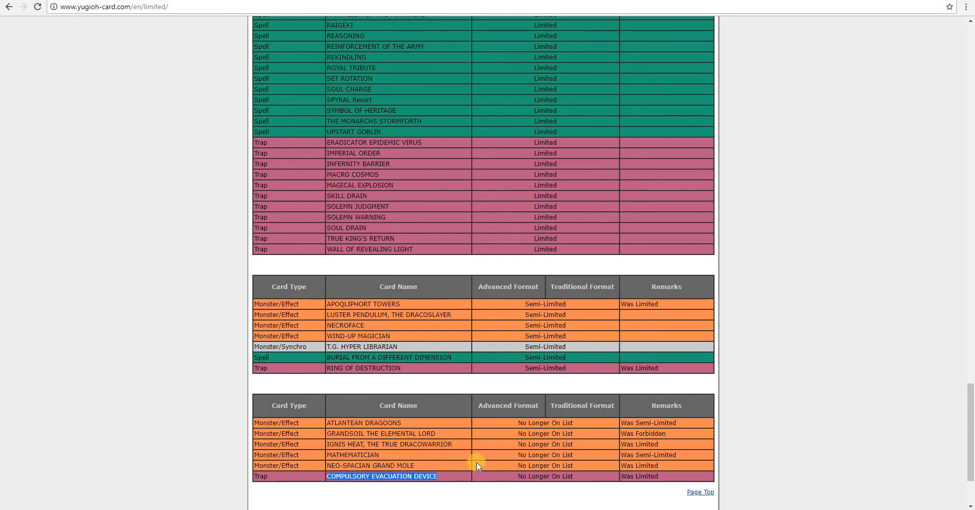
mouse_move(461, 472)
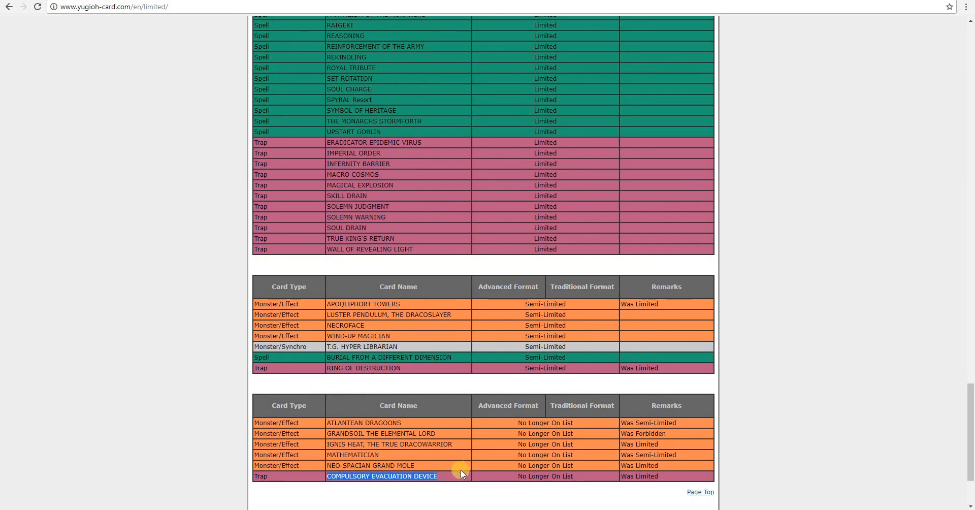
Highlight Miscellaneousaurus in the Limited table, then El Shaddoll Construct among Forbidden Fusions.
scroll(up, 3)
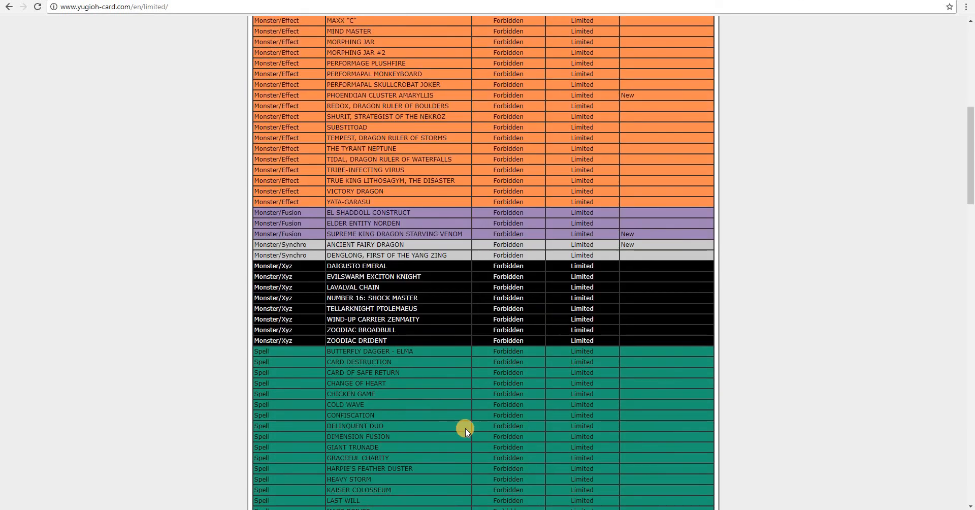
scroll(down, 3)
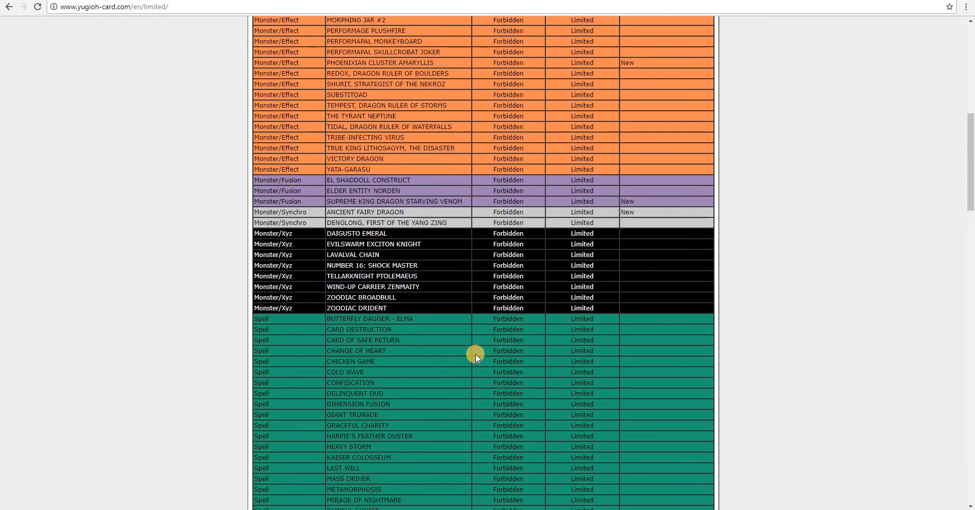
scroll(down, 3)
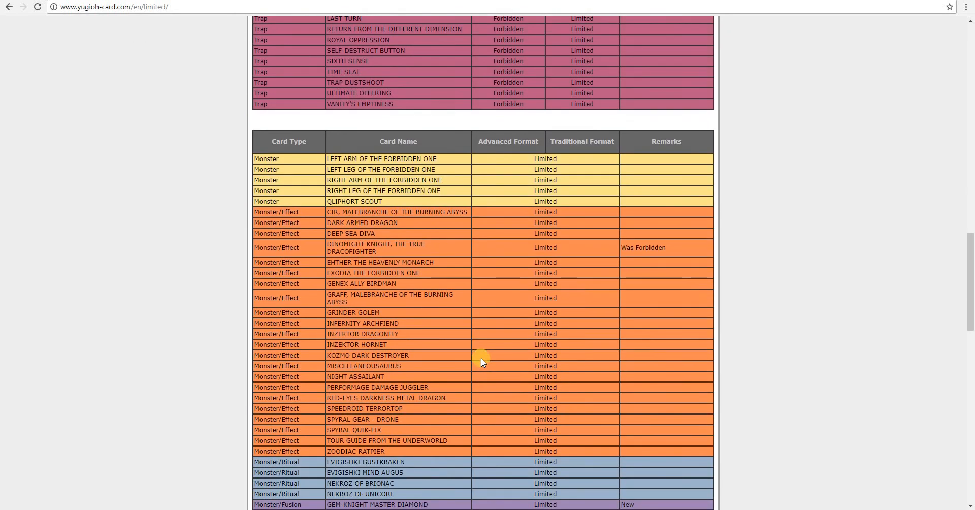
mouse_move(417, 400)
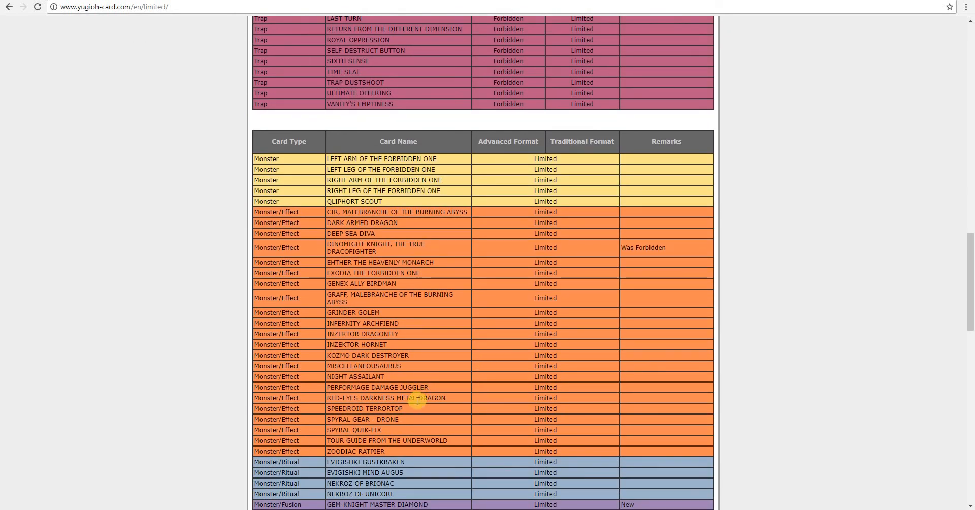
mouse_move(396, 371)
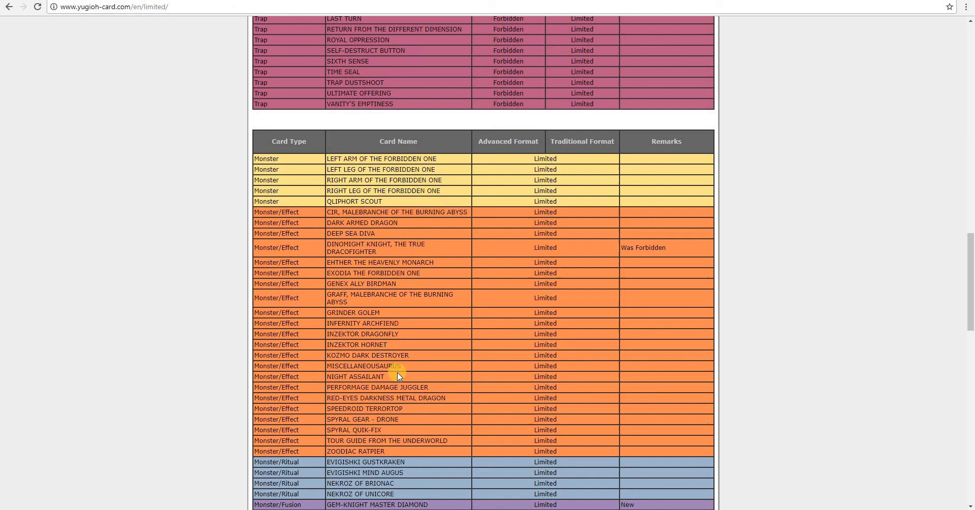
mouse_move(409, 367)
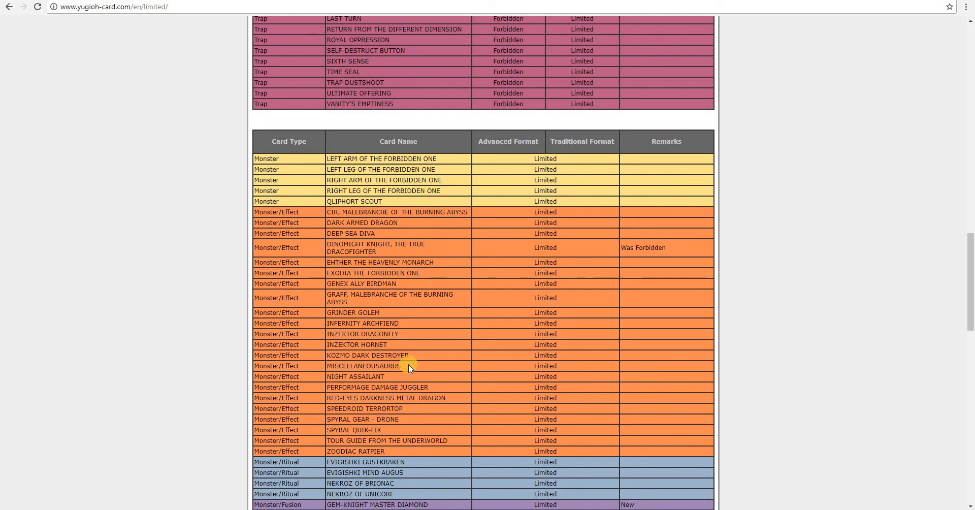
double_click(363, 365)
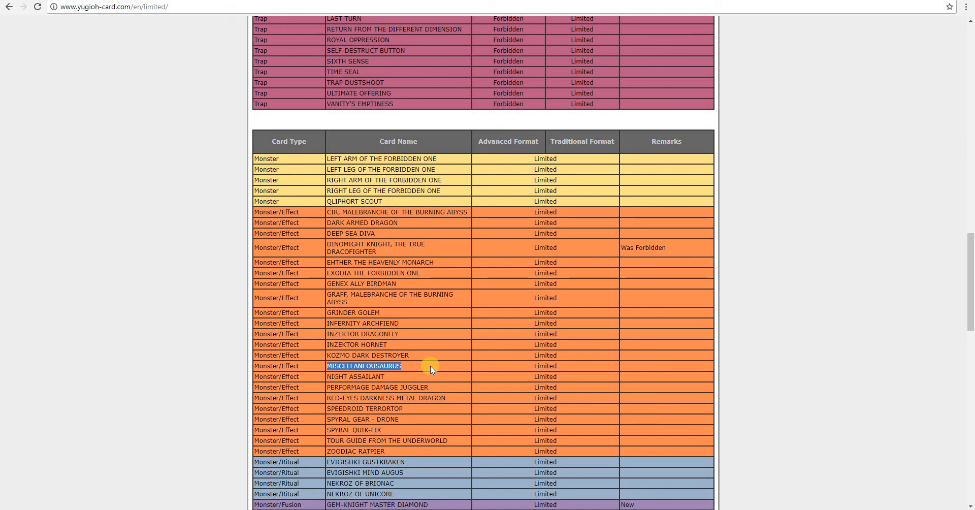
scroll(down, 3)
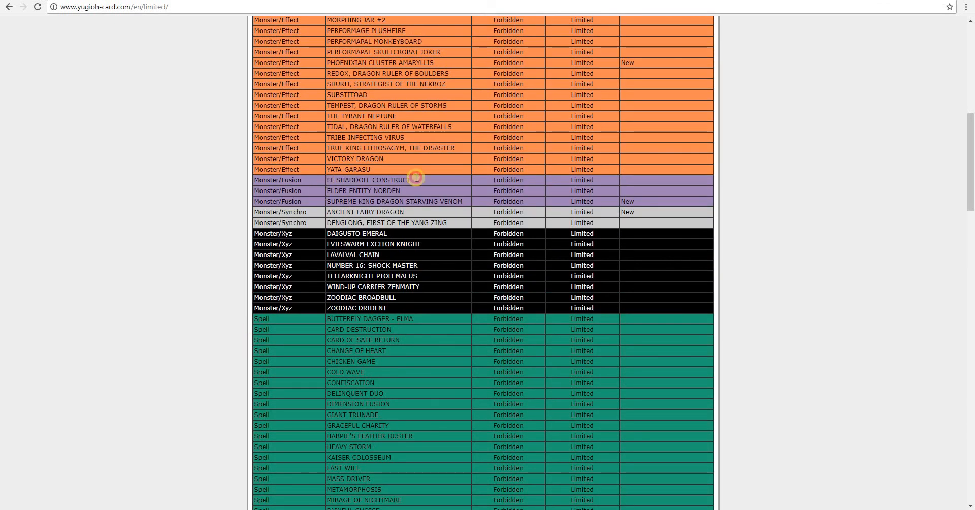
double_click(368, 180)
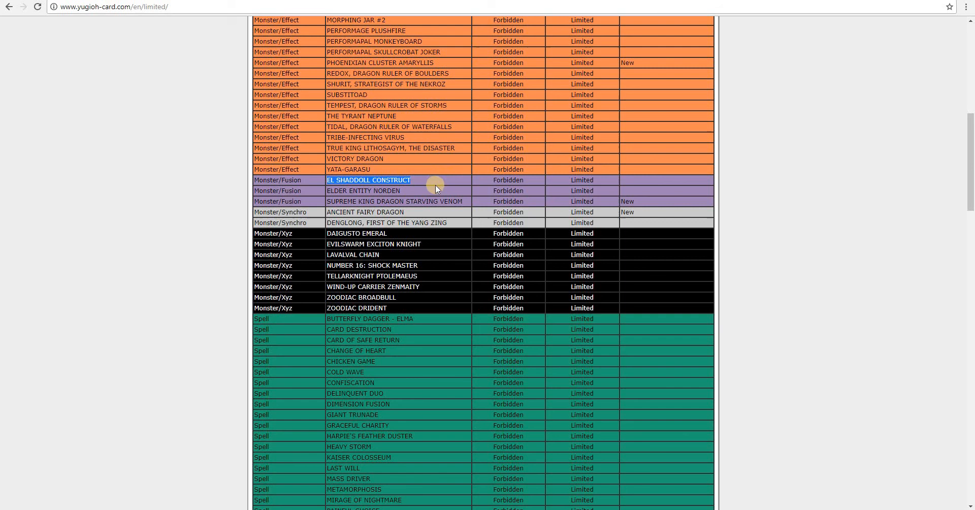
mouse_move(463, 203)
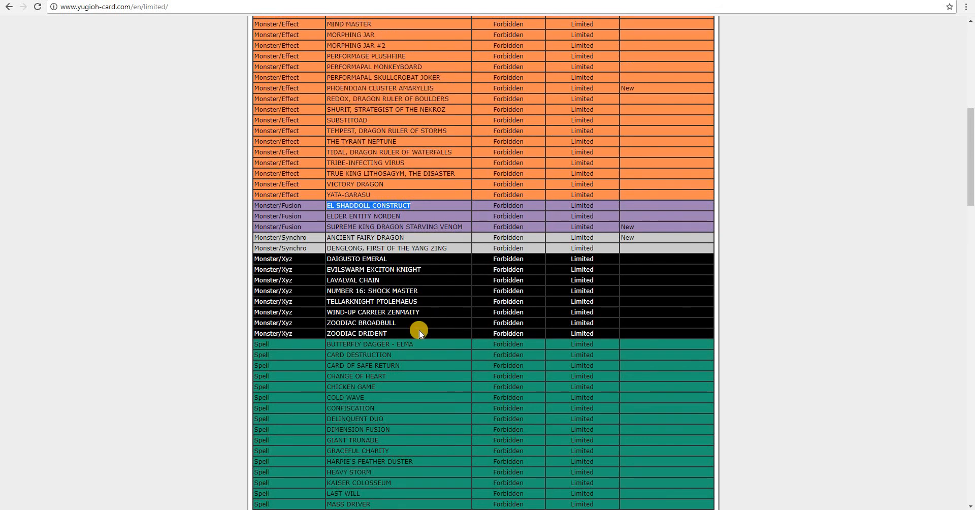
Scroll down to the No Longer On List table, highlight Atlantean Dragoons, then scroll back up.
scroll(up, 3)
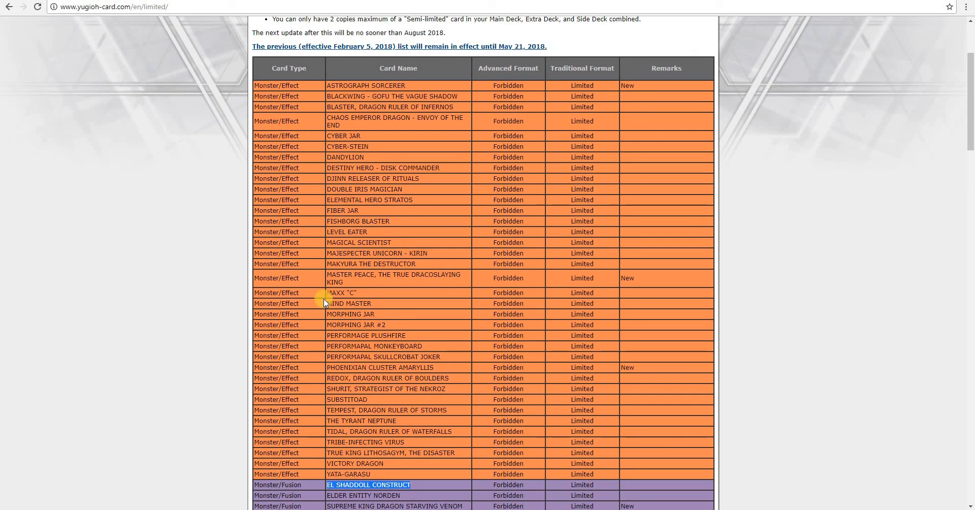
scroll(down, 3)
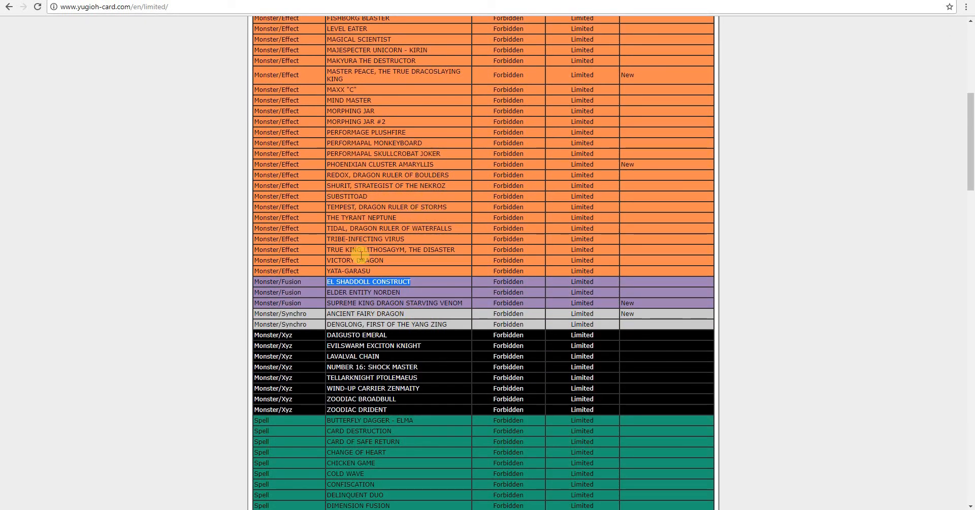
scroll(down, 3)
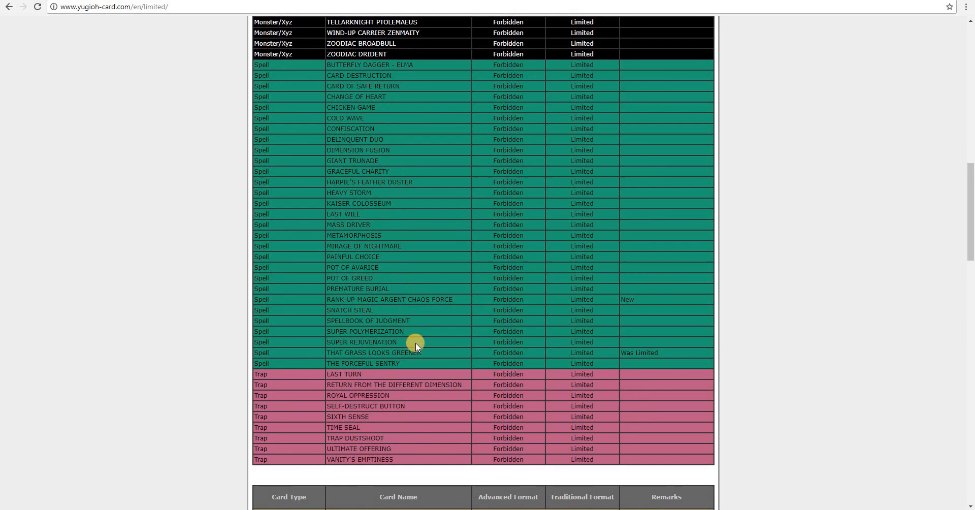
scroll(down, 3)
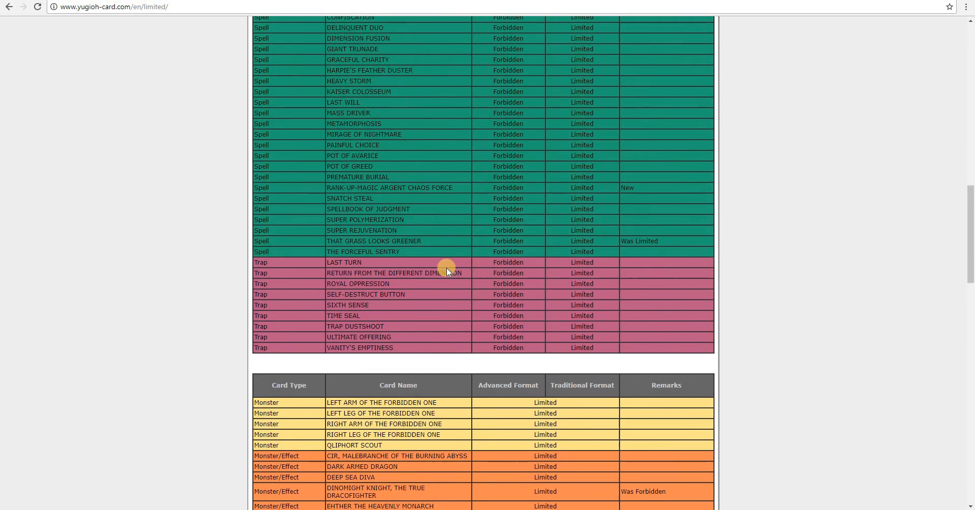
scroll(down, 3)
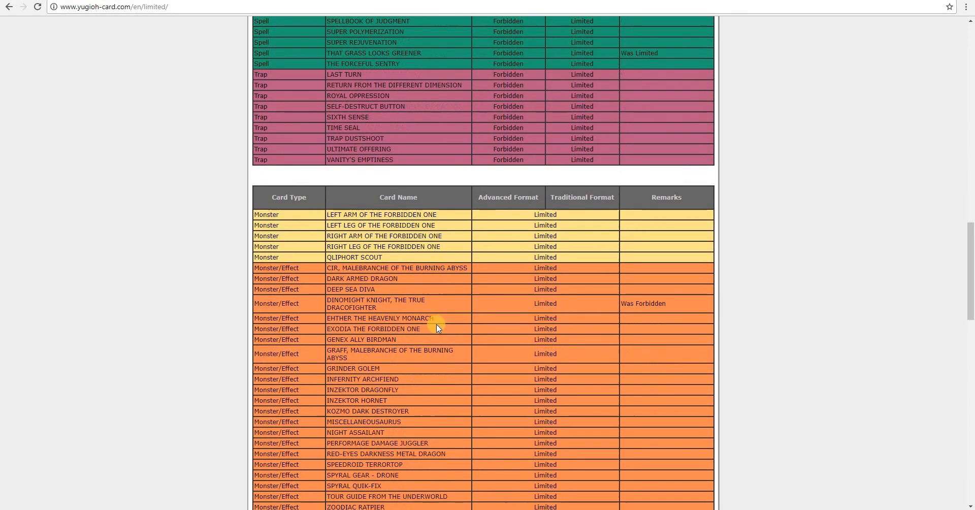
scroll(down, 3)
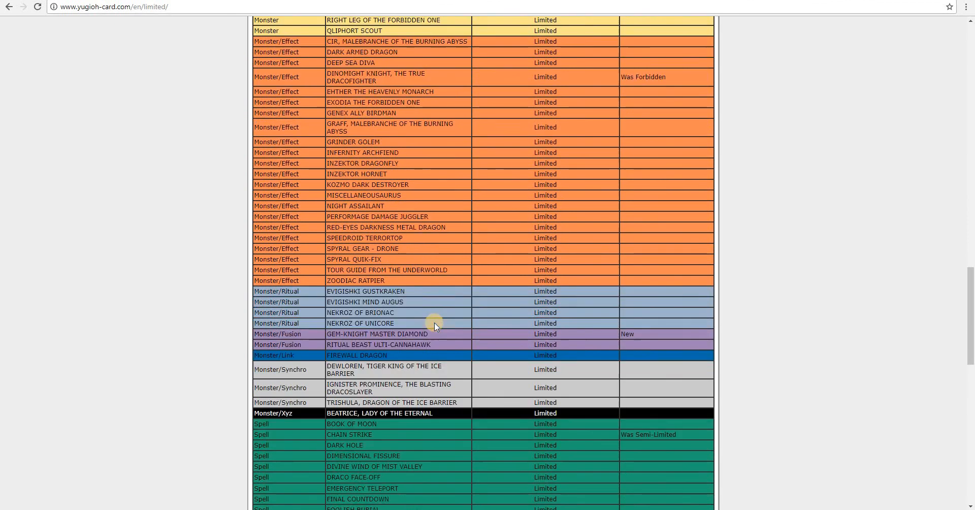
scroll(down, 3)
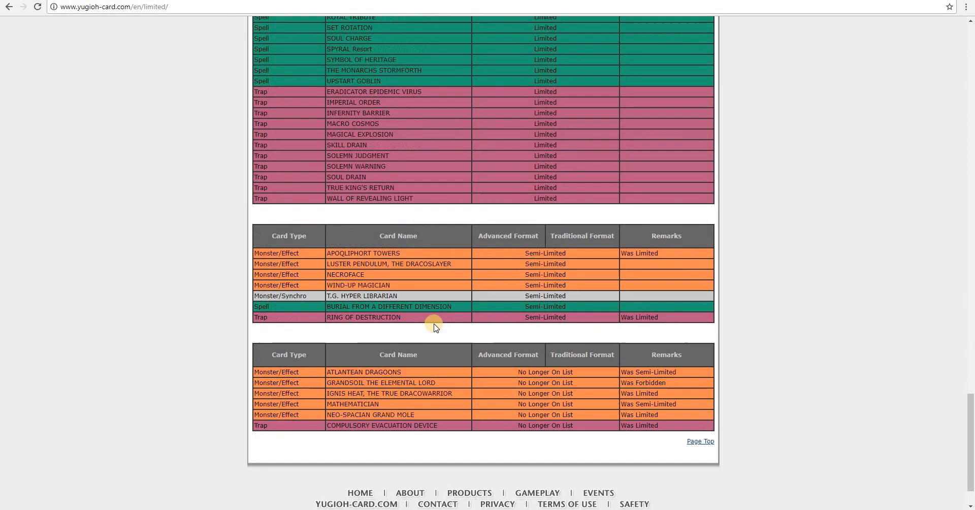
mouse_move(326, 319)
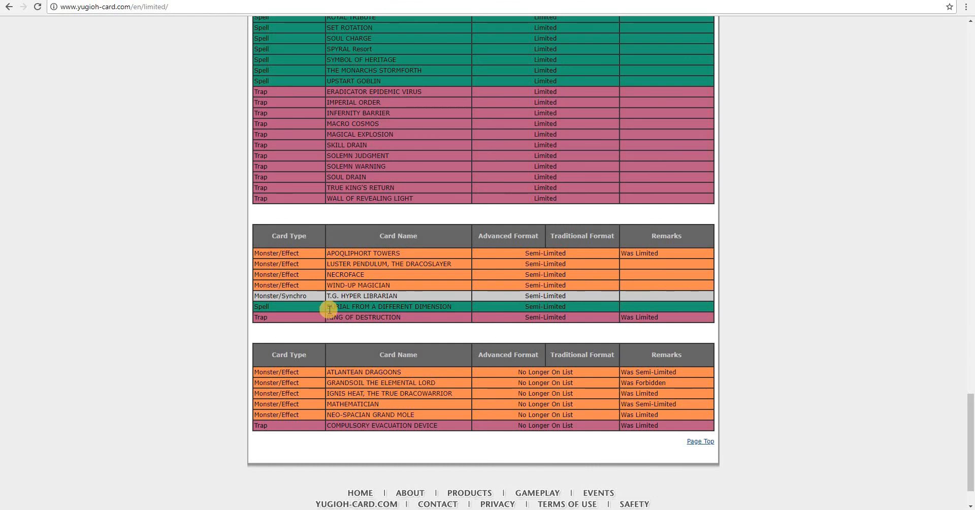
mouse_move(328, 372)
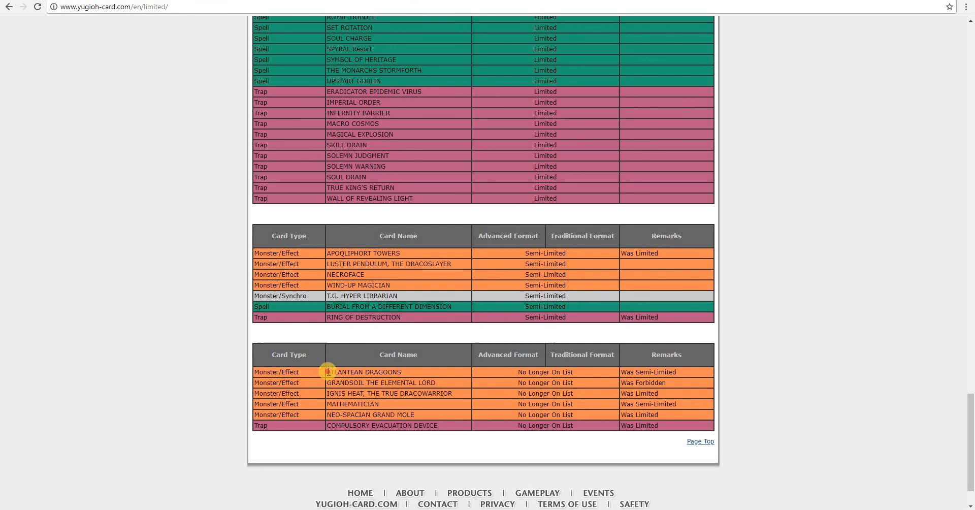
double_click(363, 371)
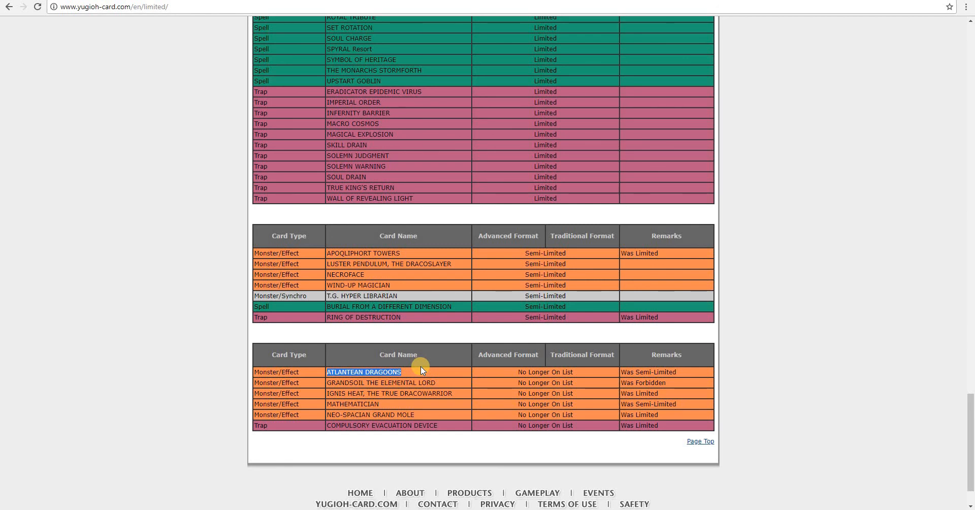
scroll(up, 3)
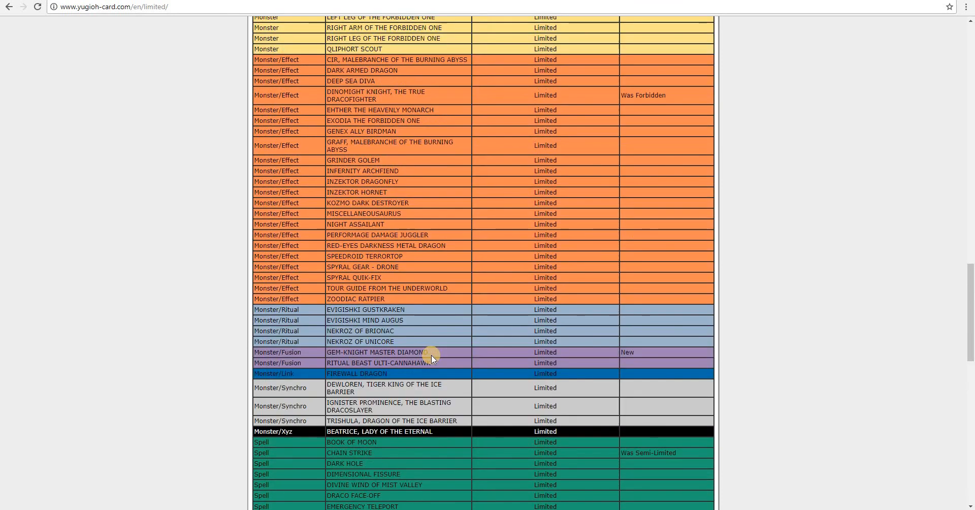